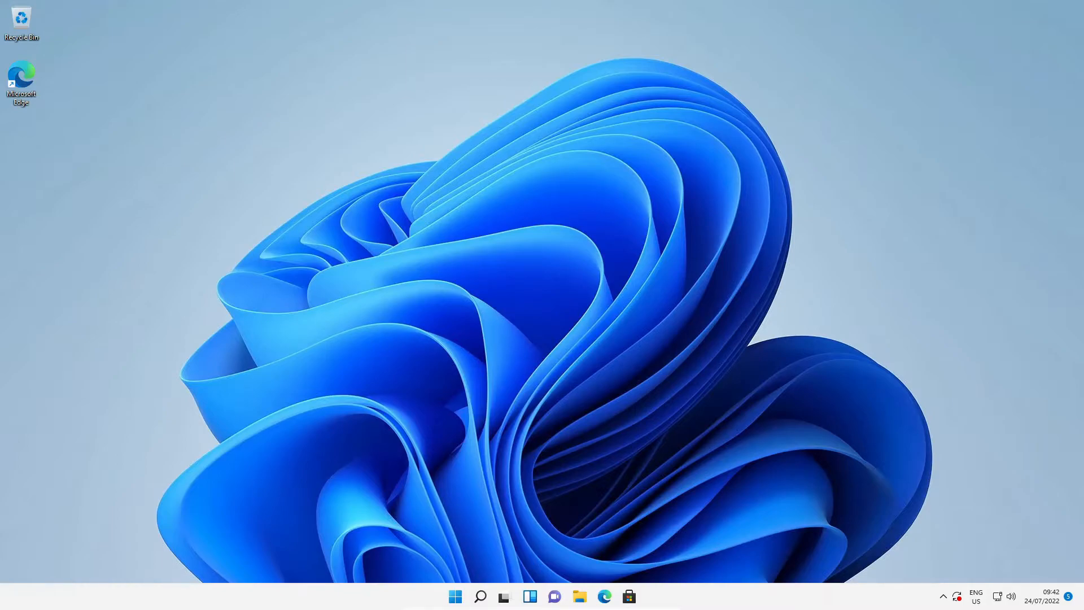
mouse_move(656, 338)
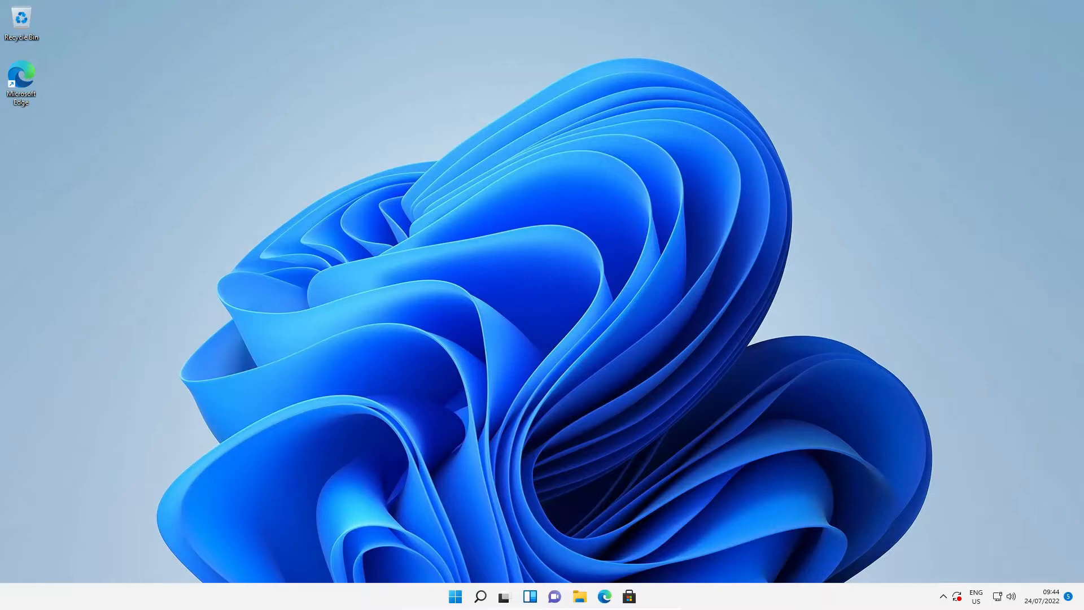
mouse_move(621, 517)
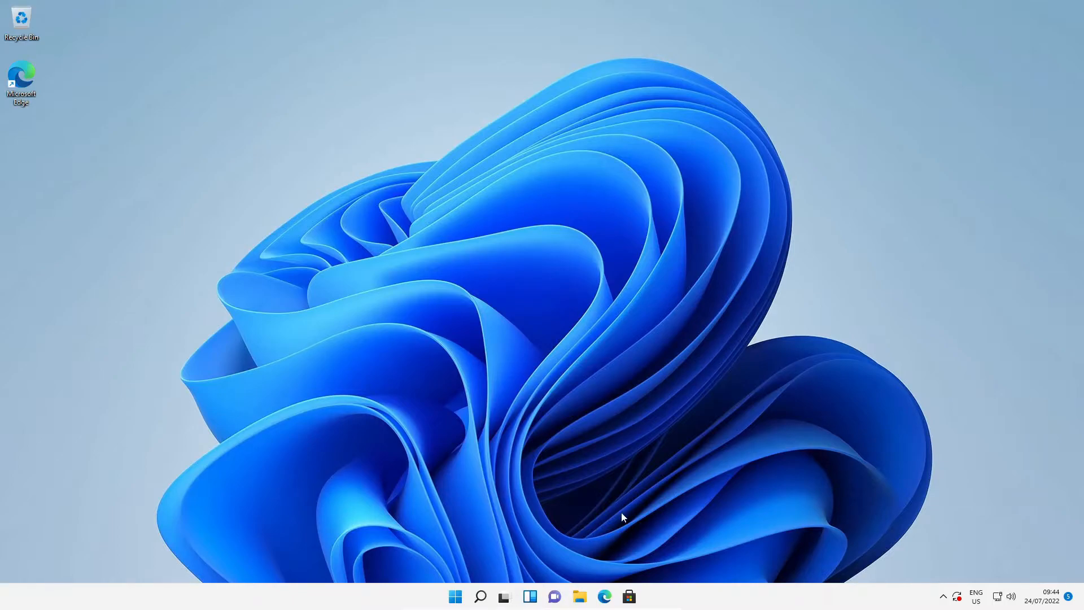
mouse_move(603, 596)
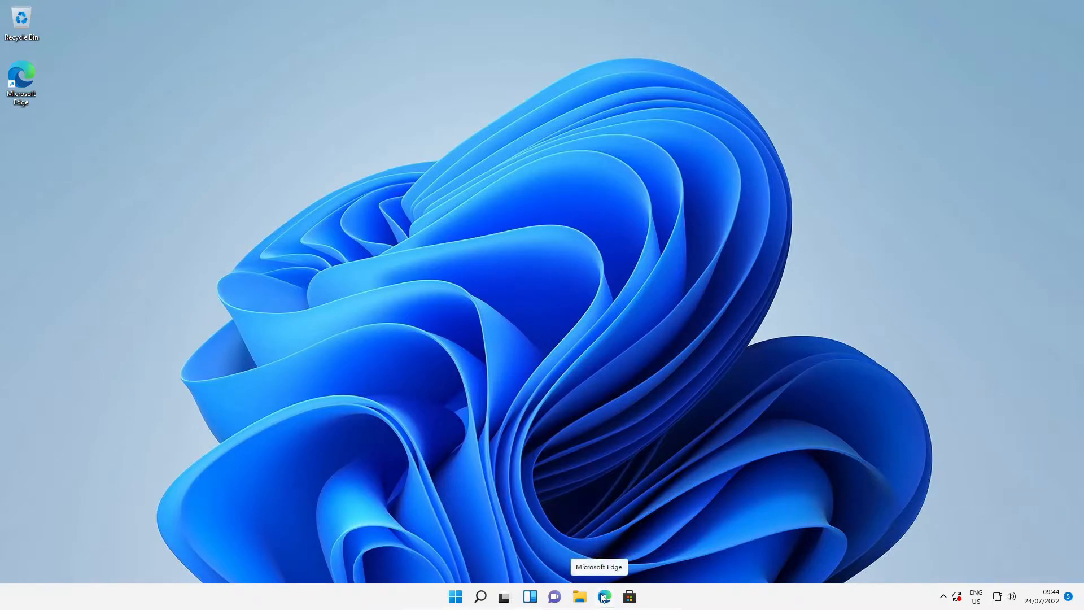
Download DNS Jumper in Edge via the qwkurl.com short link and show it in Downloads.
left_click(603, 596)
type("https://")
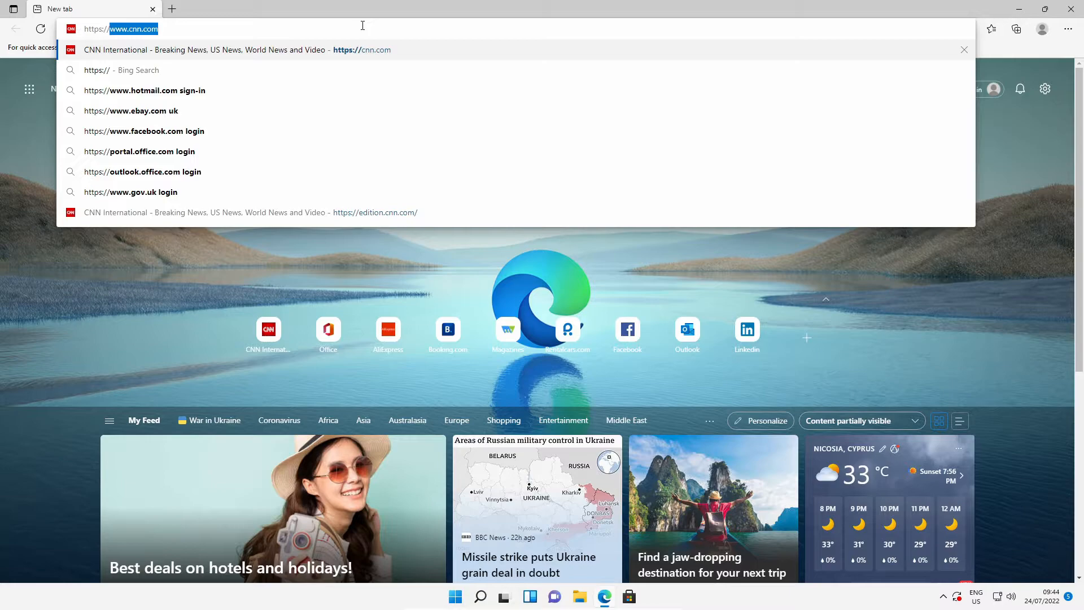
type("q")
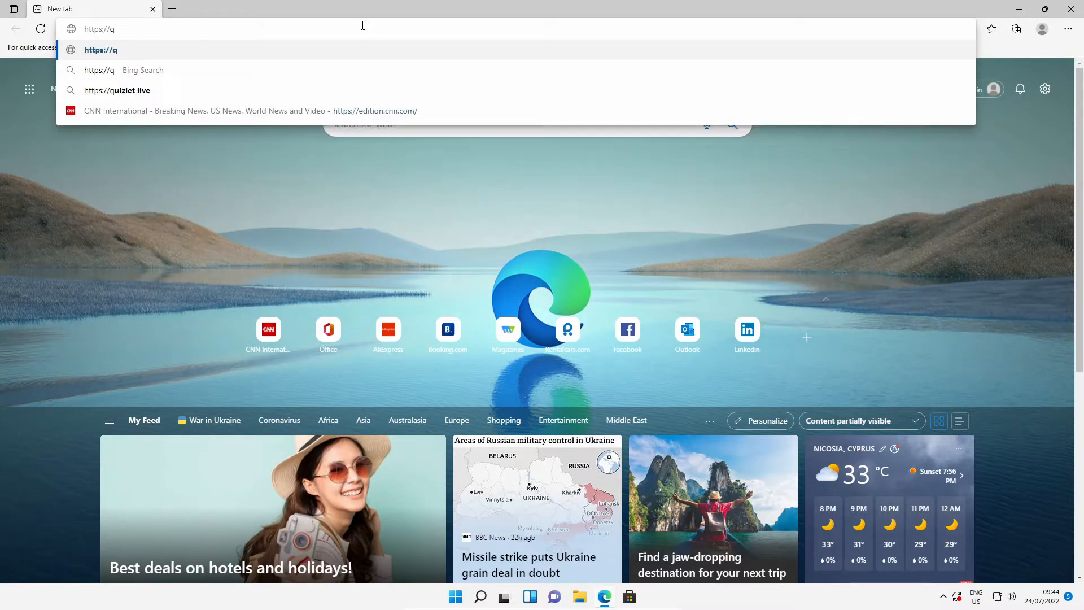
type("wku")
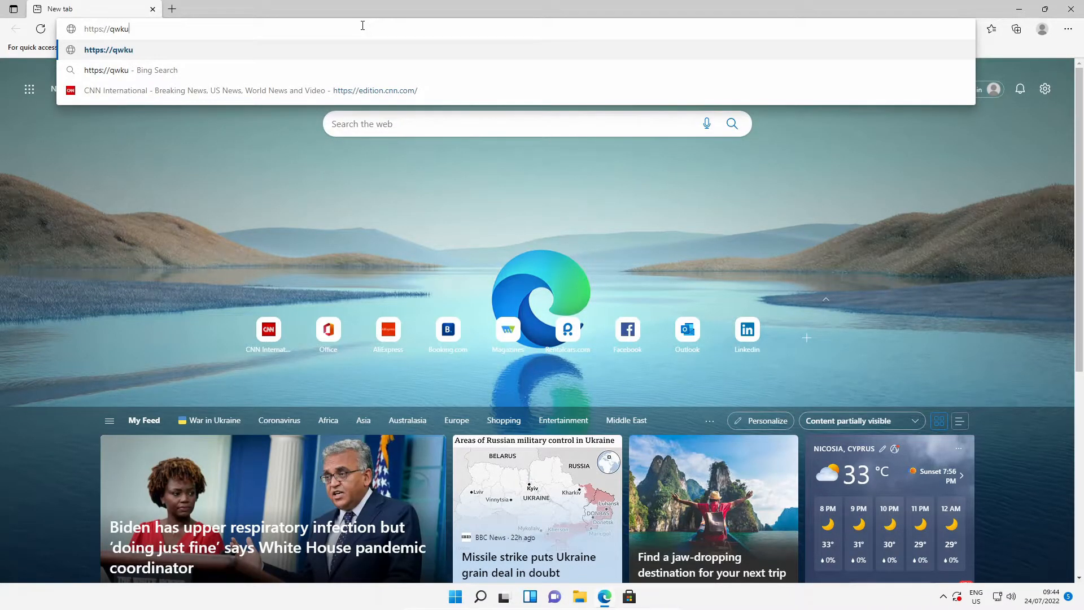
type("rl.co")
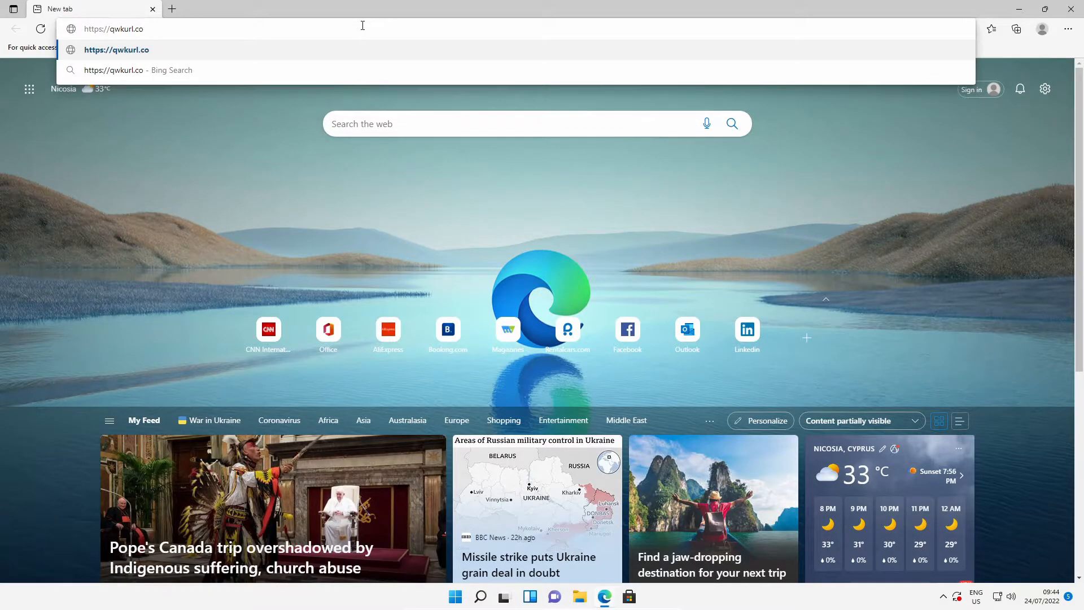
type("m/")
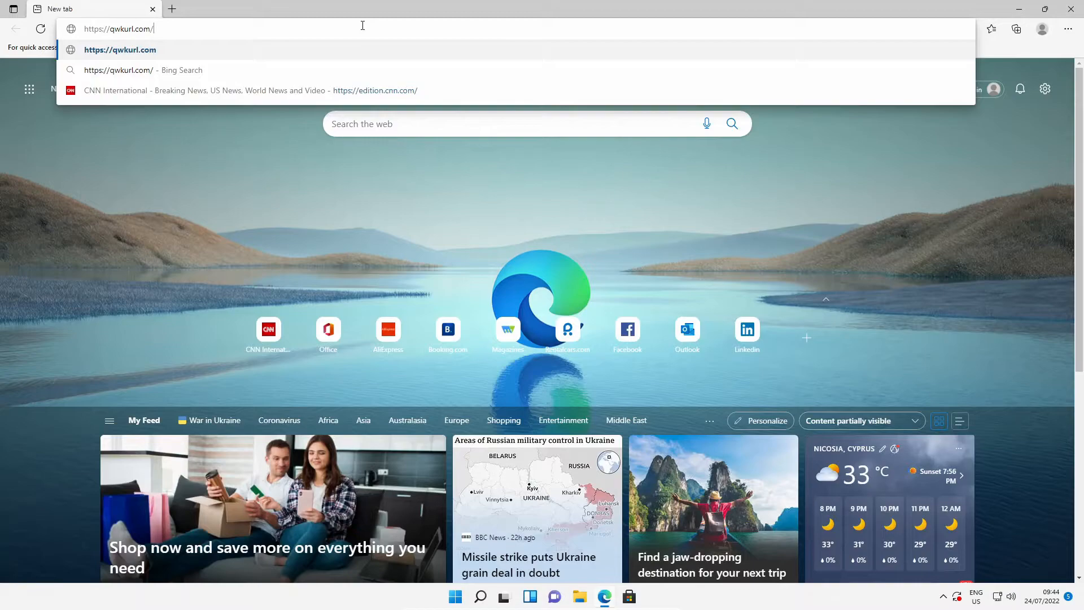
type("dnsjump")
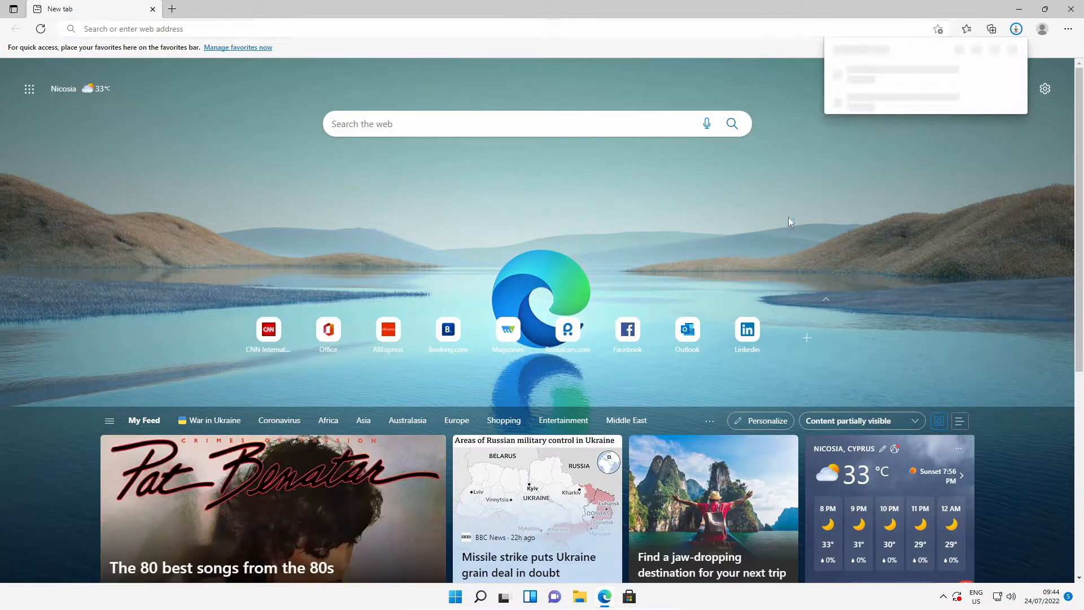
mouse_move(931, 250)
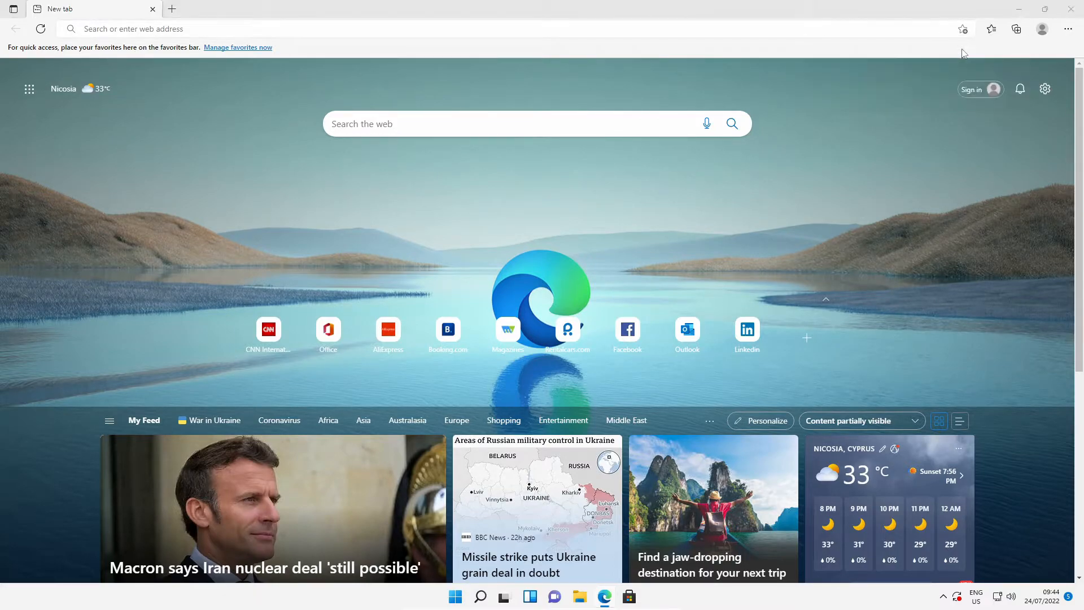
left_click(579, 596)
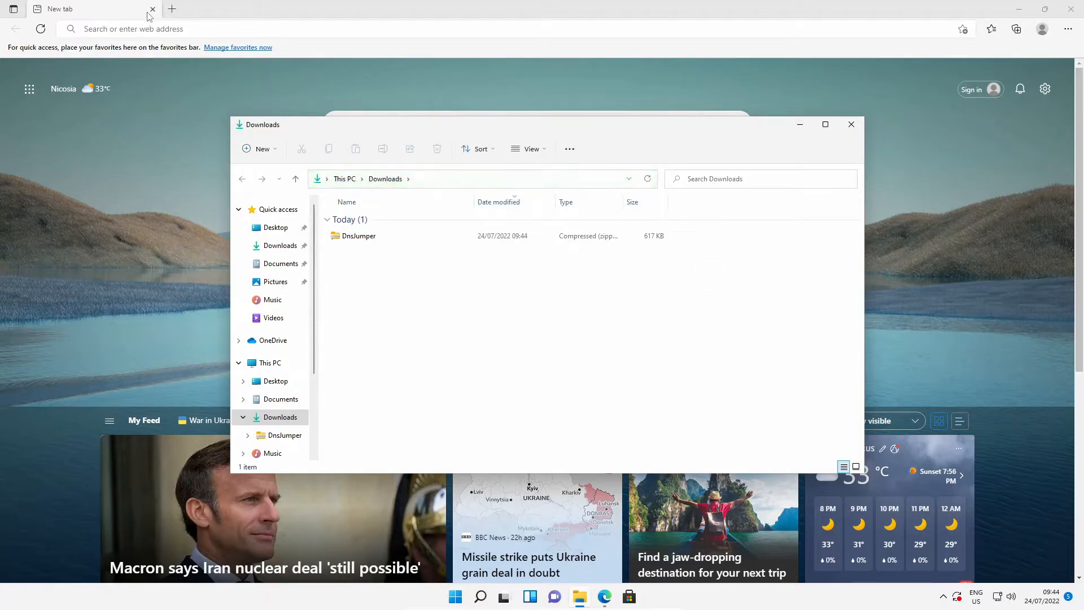
Extract the DnsJumper zip into a new DnsJumper folder in Downloads and view its contents.
left_click(153, 8)
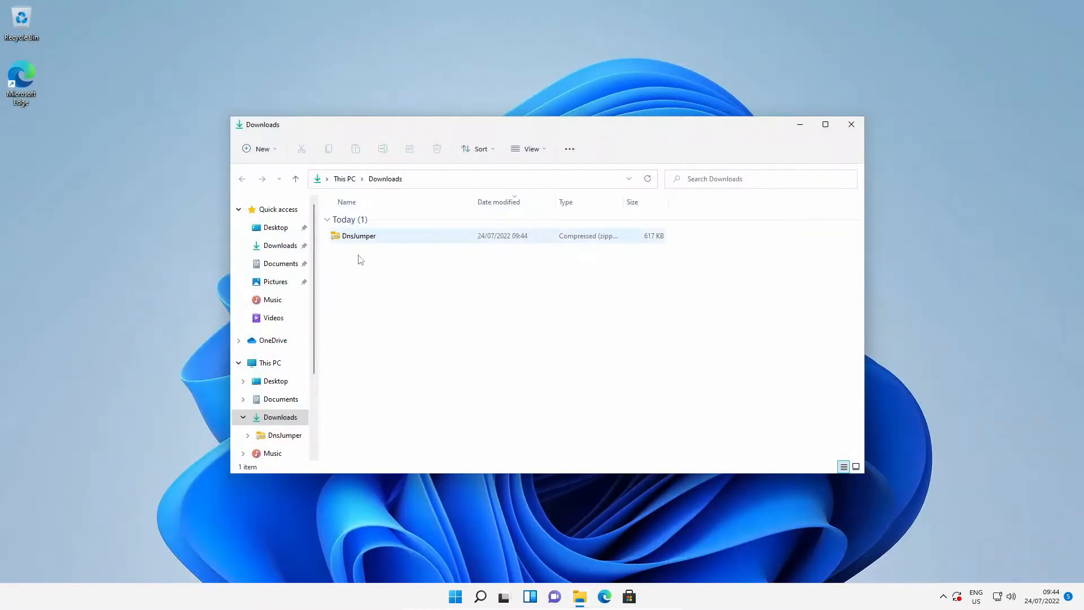
mouse_move(352, 239)
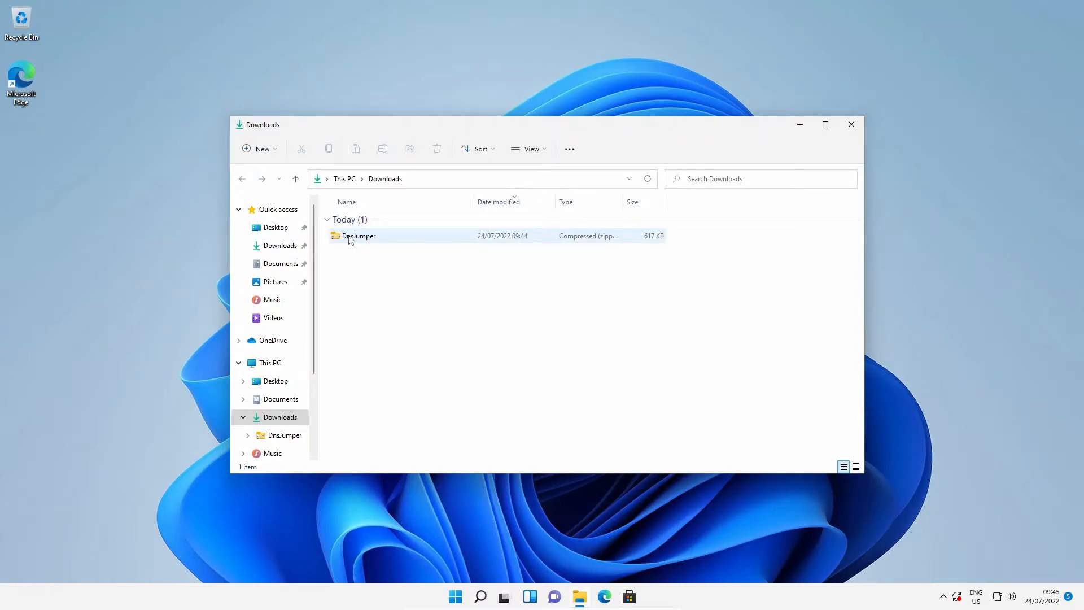
mouse_move(371, 245)
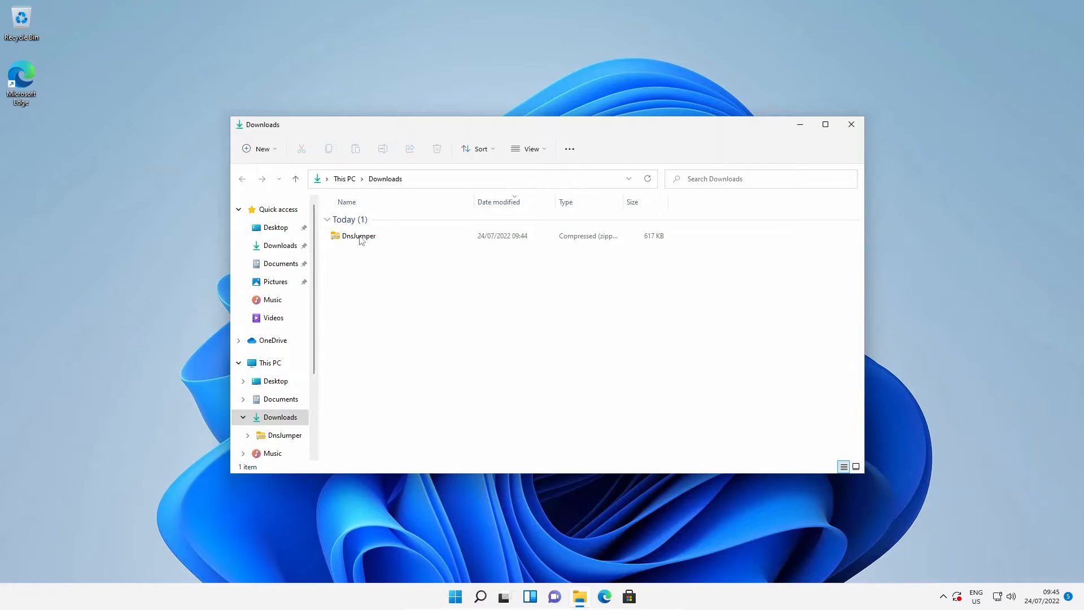
right_click(357, 236)
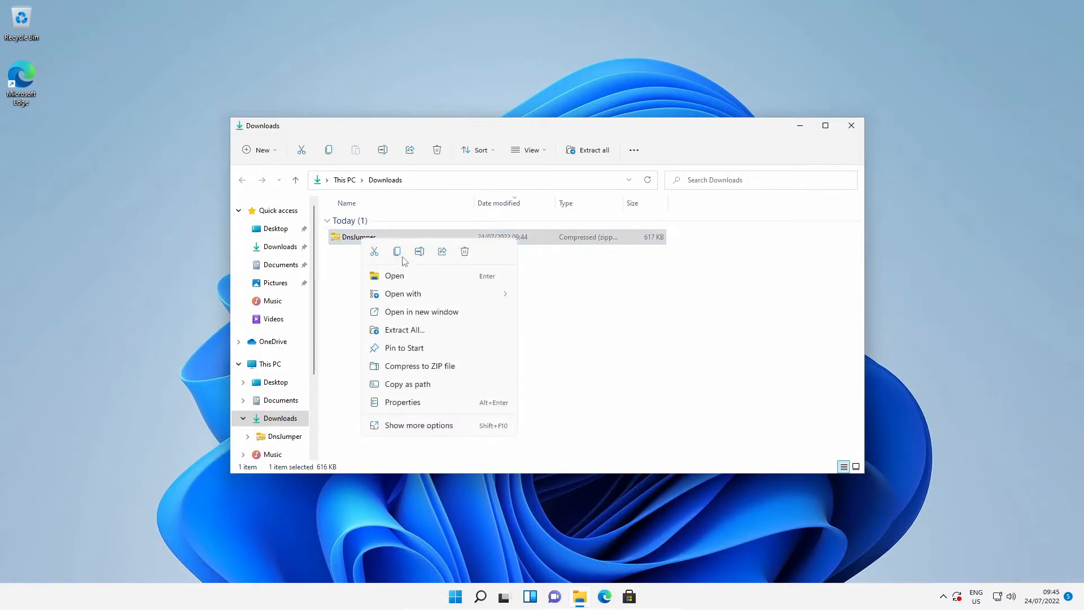
left_click(410, 334)
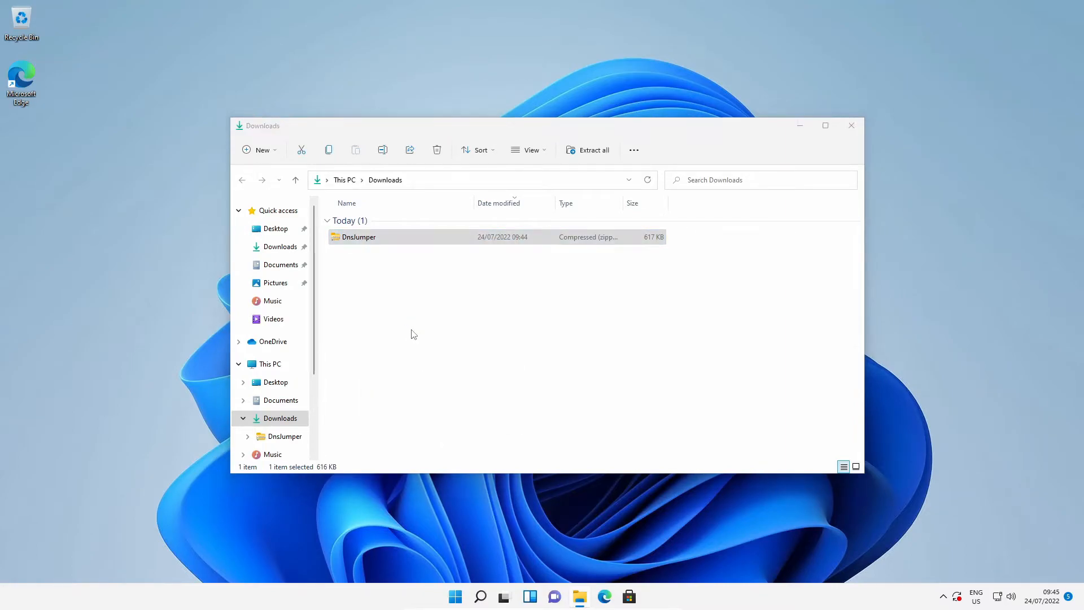
left_click(592, 150)
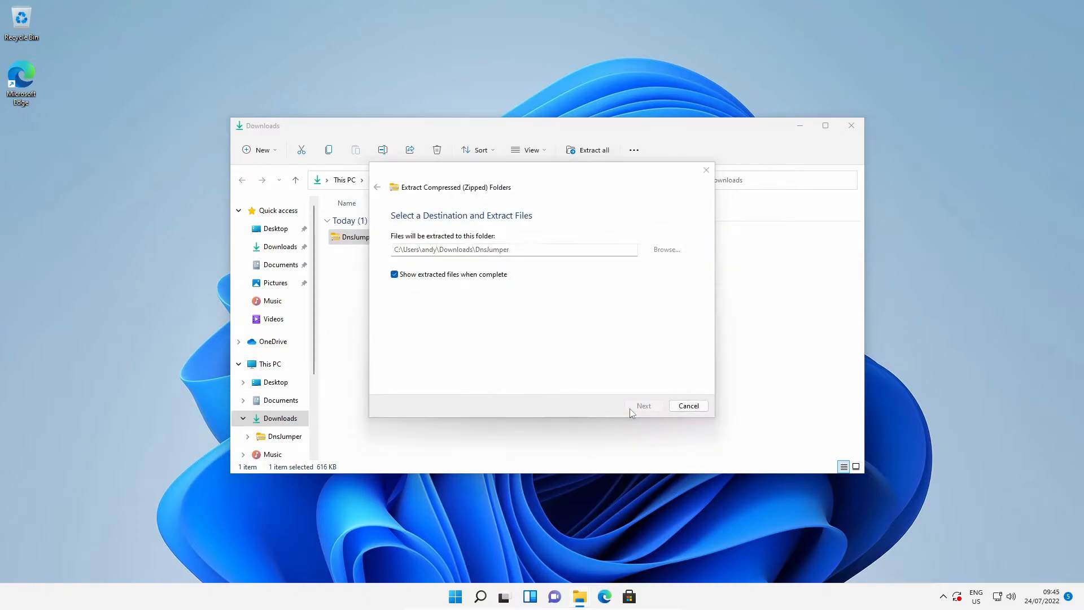
left_click(643, 406)
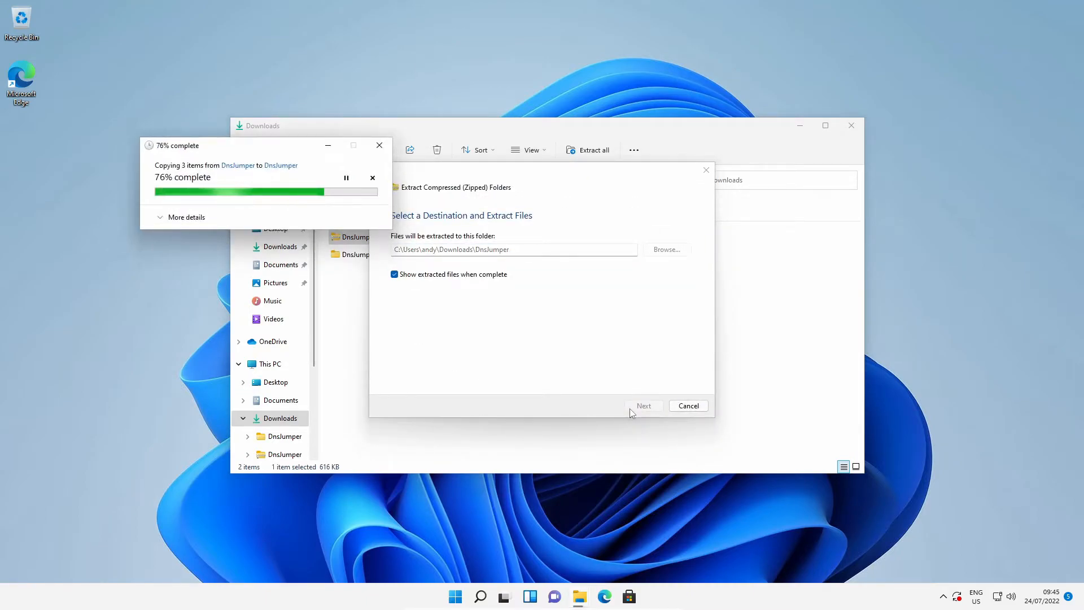
left_click(643, 405)
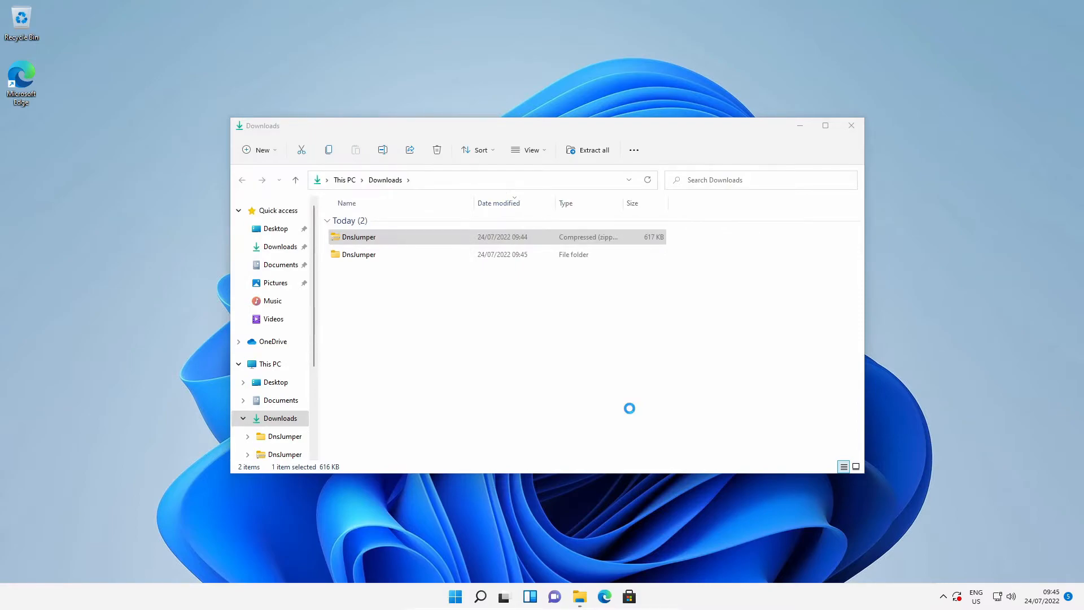
double_click(358, 254)
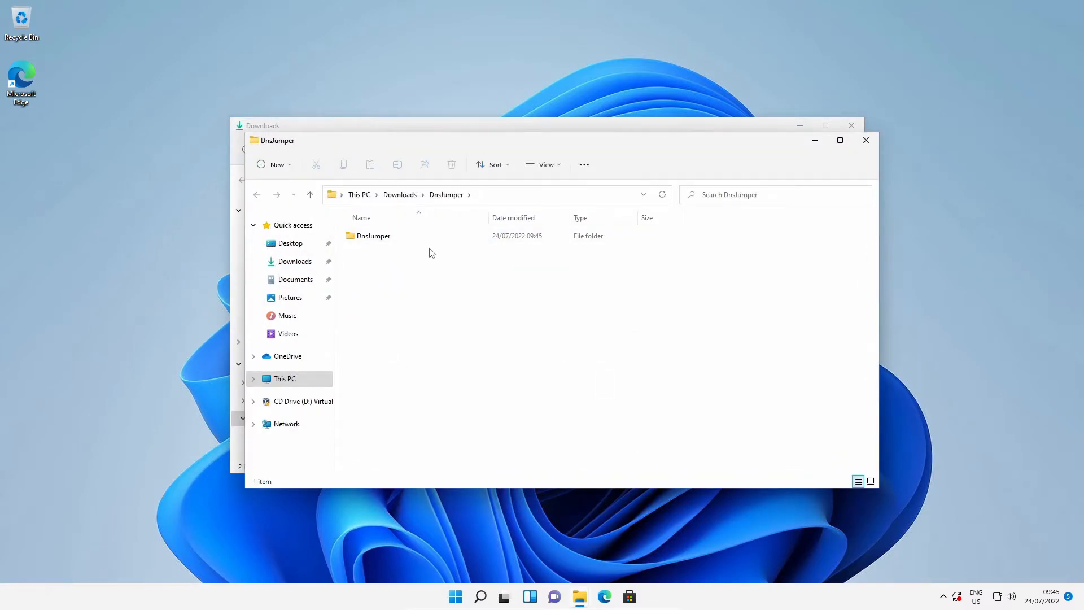
mouse_move(377, 225)
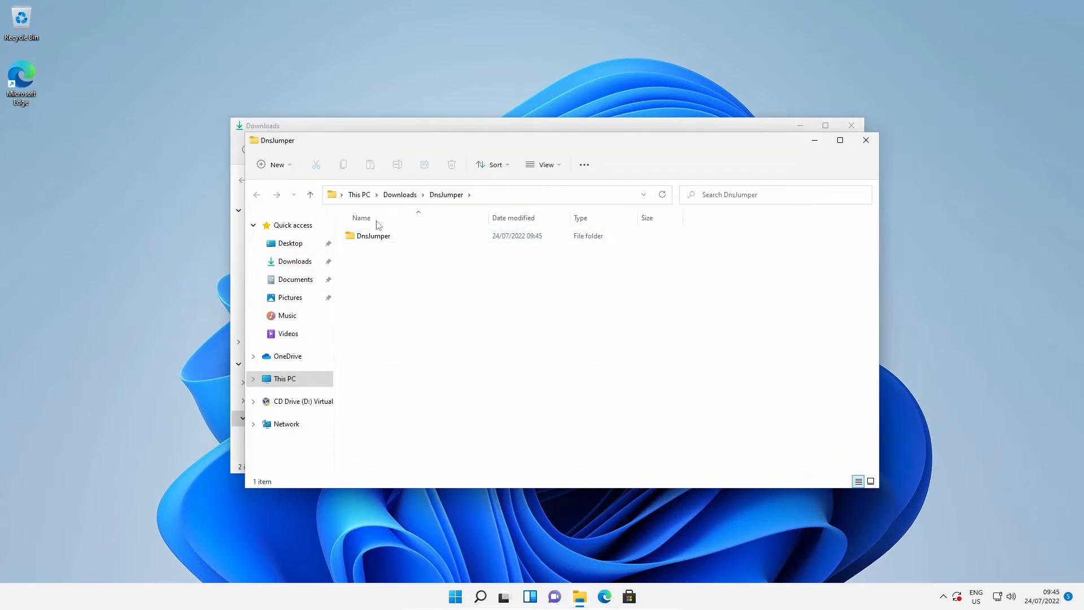
Enter the inner DnsJumper folder and launch DnsJumper.exe (DNS Jumper v2.2).
left_click(374, 236)
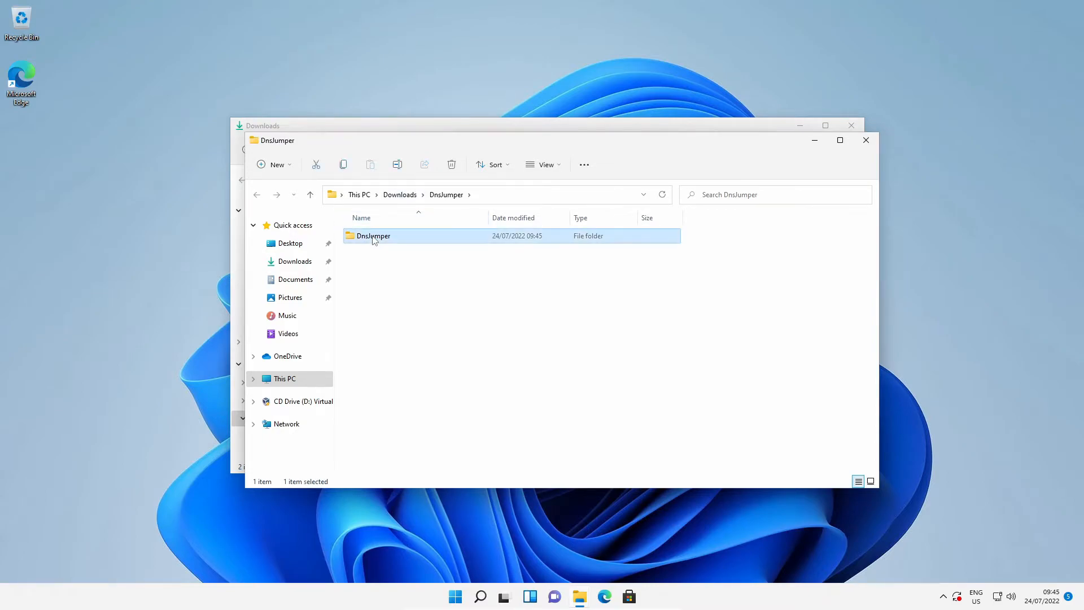
double_click(374, 235)
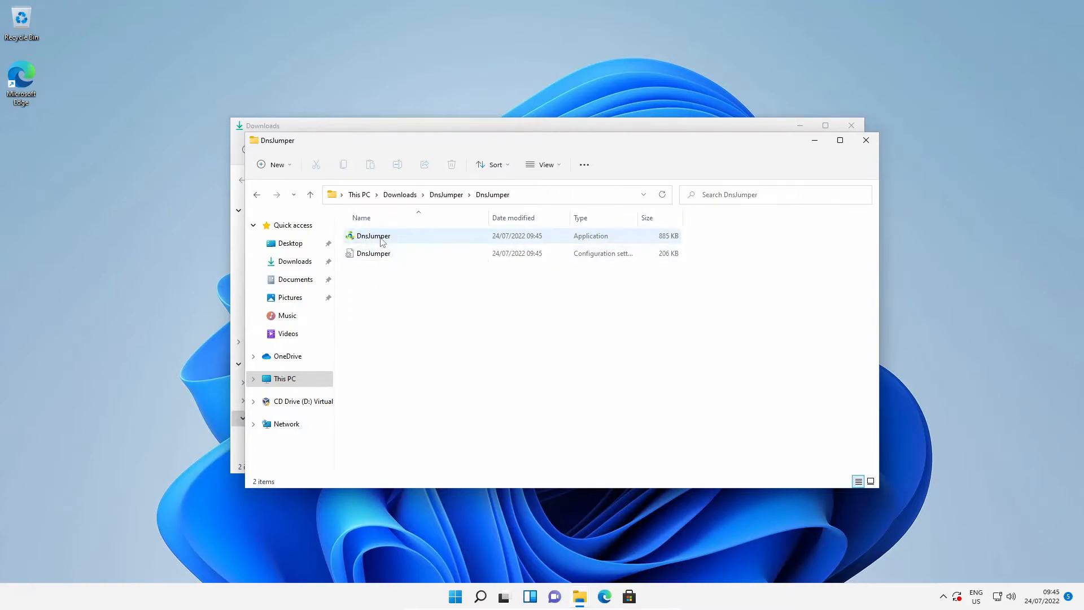
left_click(373, 236)
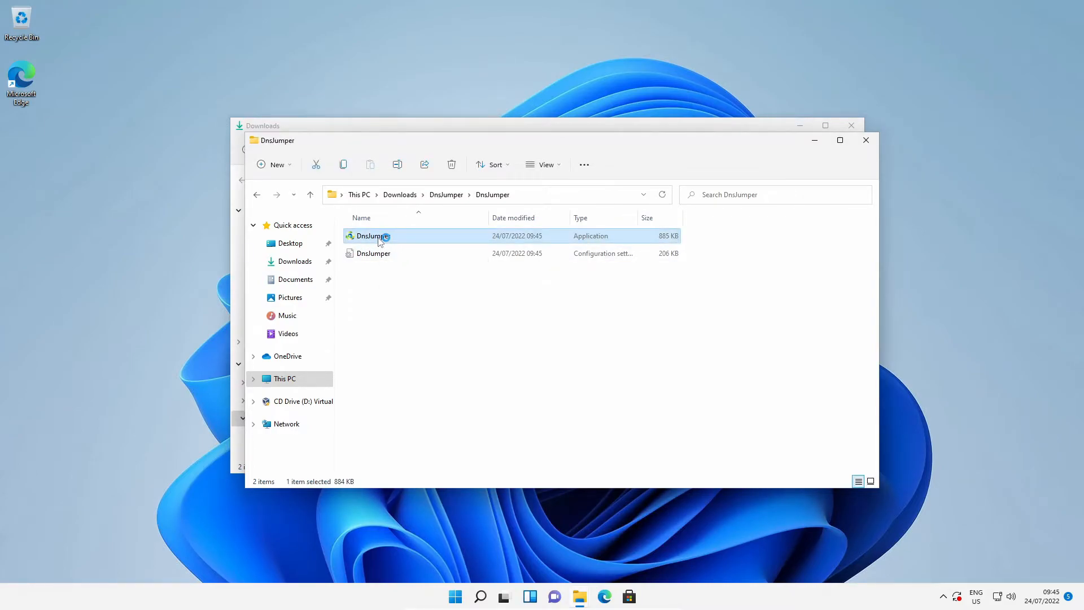
double_click(371, 236)
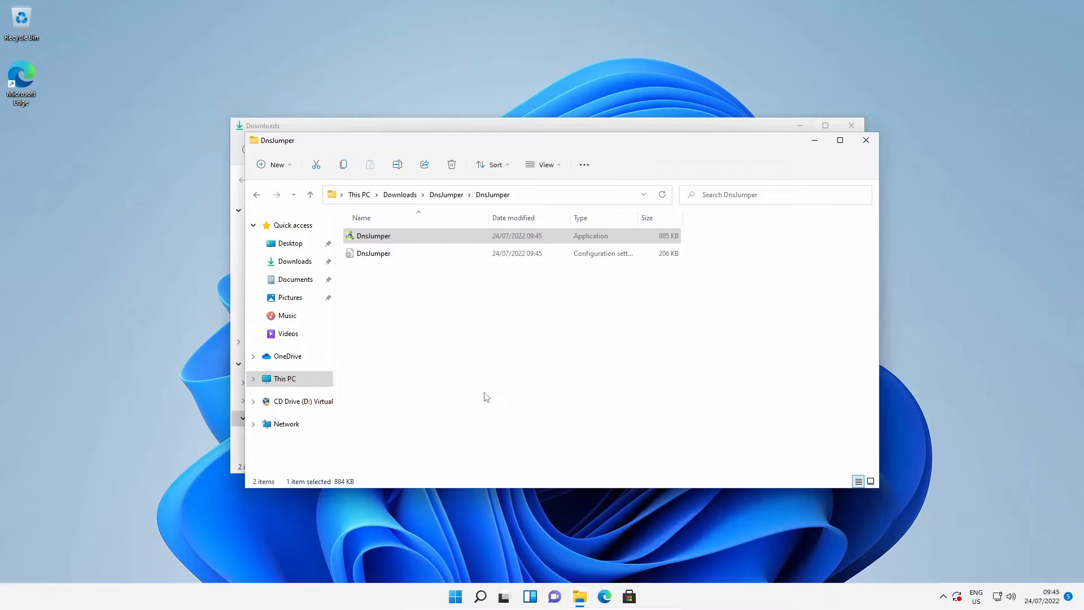
double_click(374, 236)
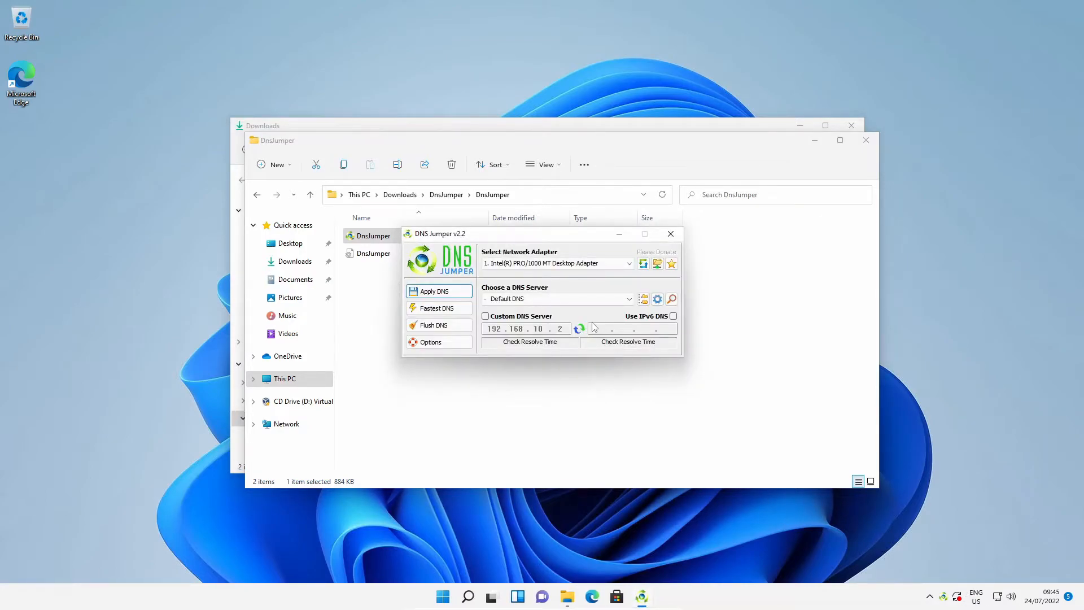
mouse_move(646, 335)
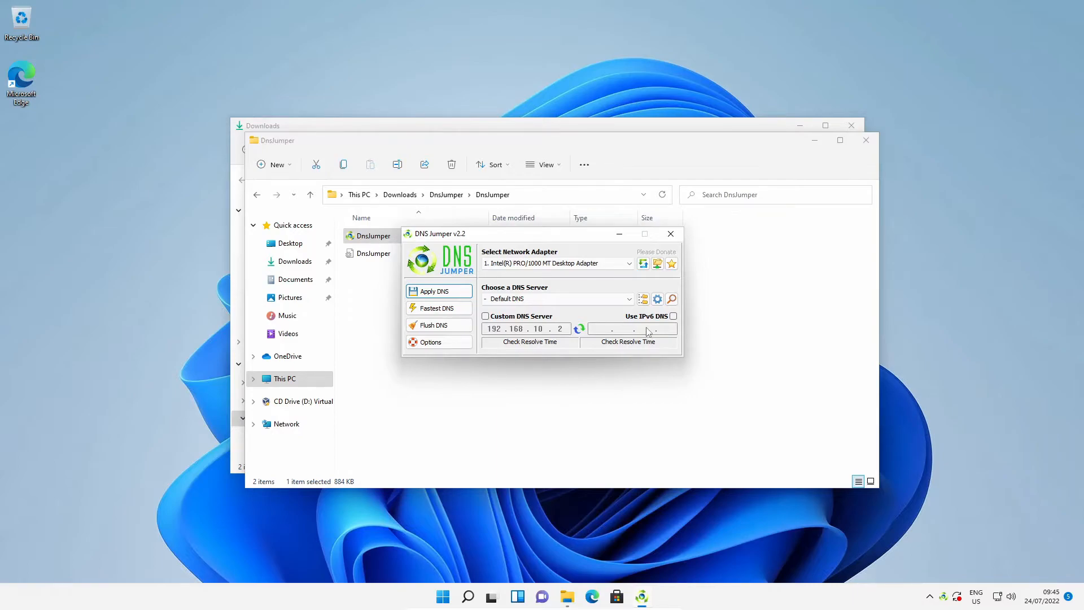
mouse_move(653, 333)
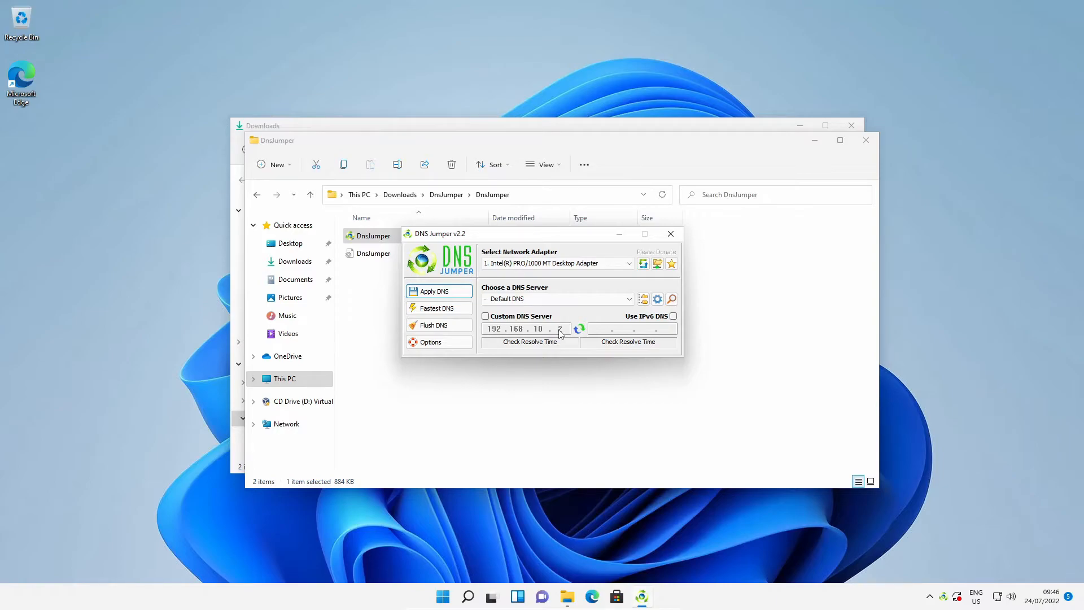
mouse_move(560, 312)
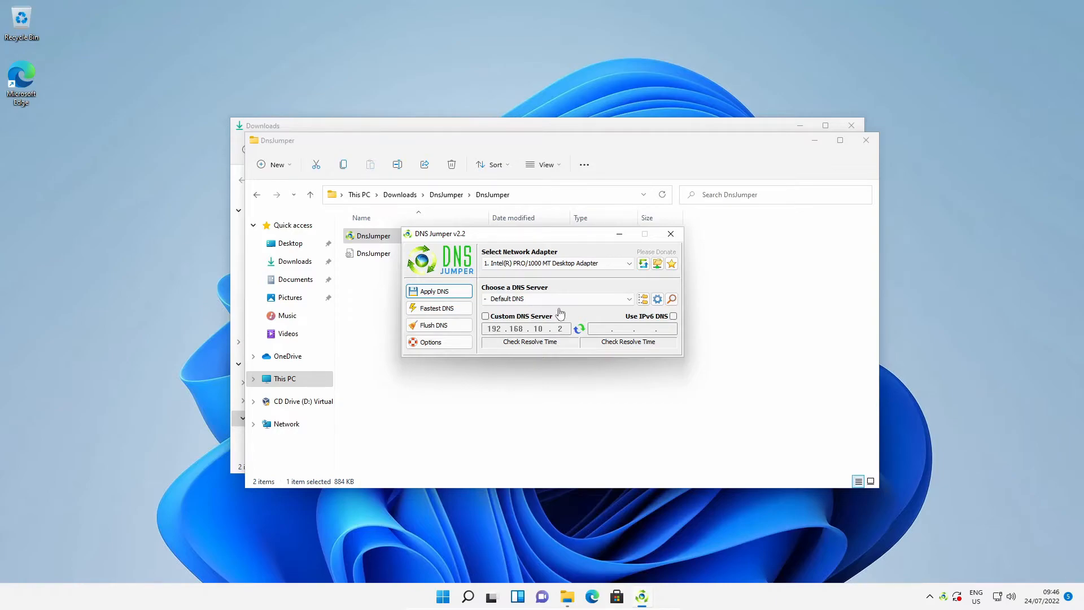
mouse_move(556, 298)
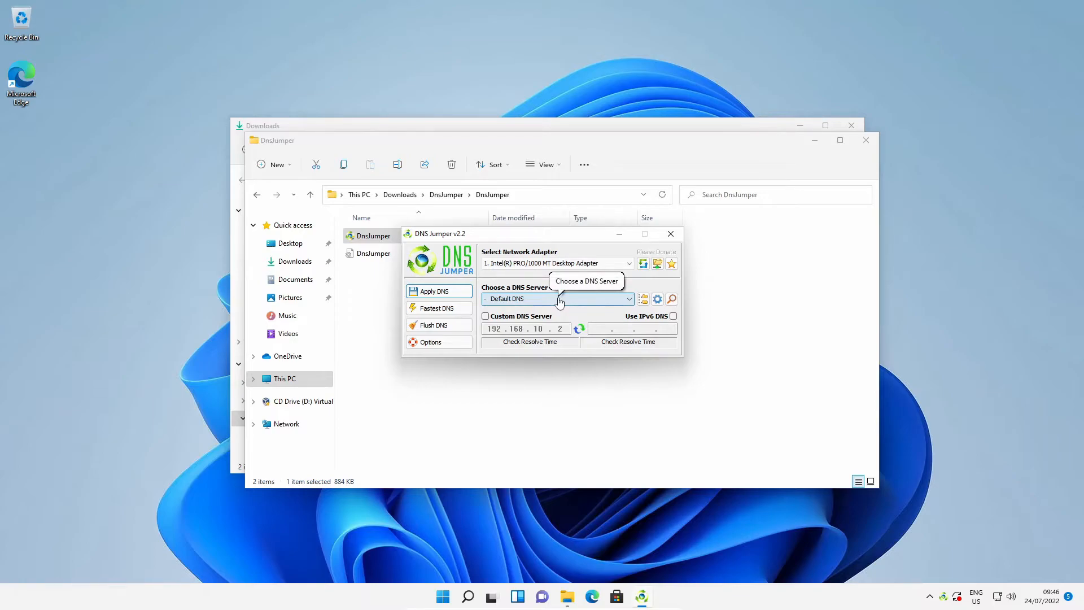
mouse_move(616, 298)
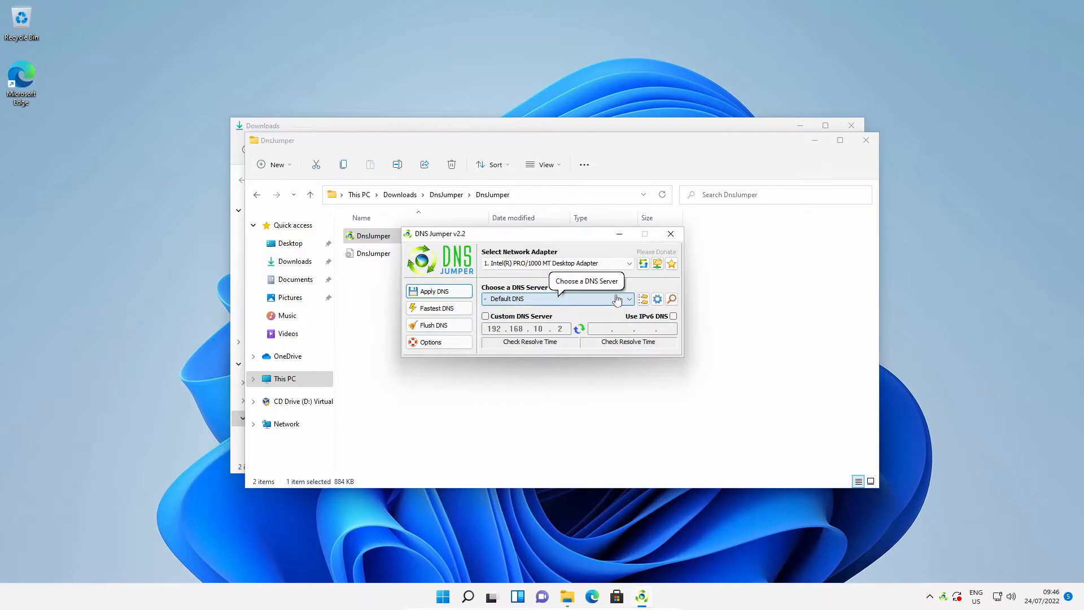
mouse_move(509, 251)
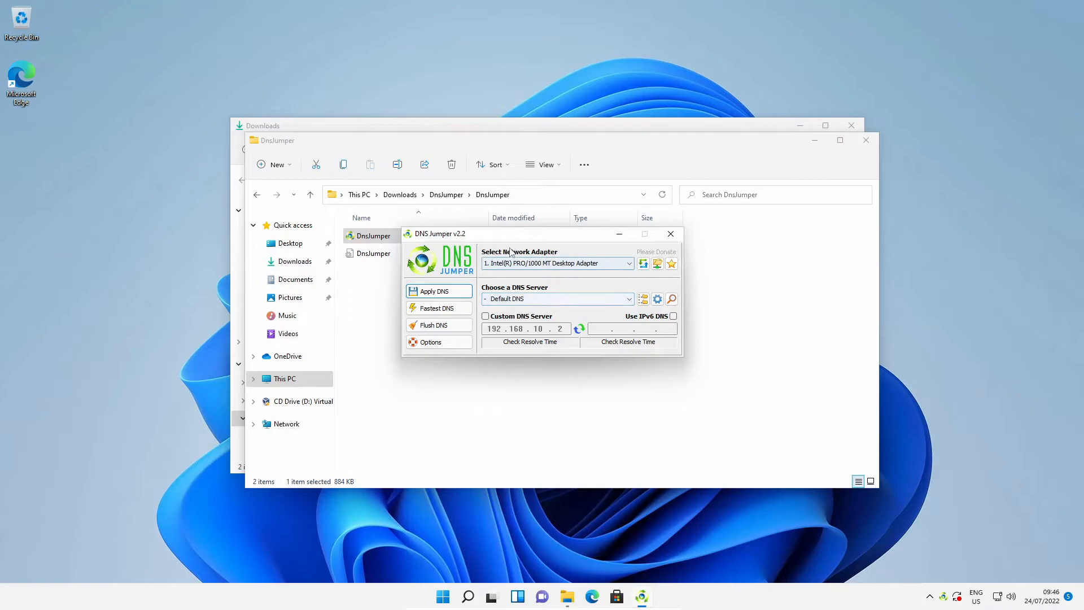
mouse_move(557, 269)
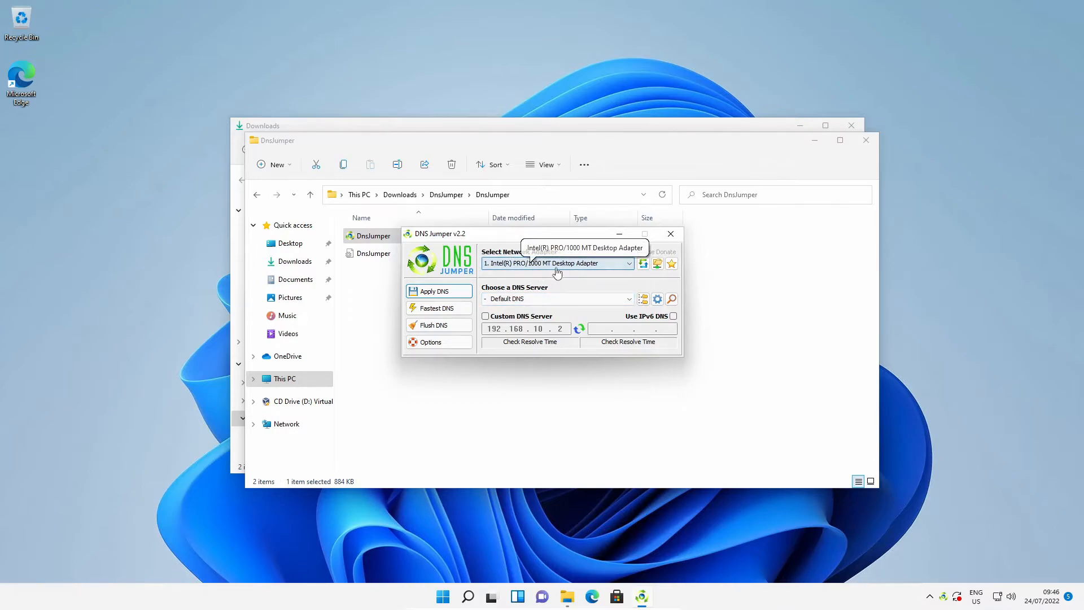
left_click(626, 263)
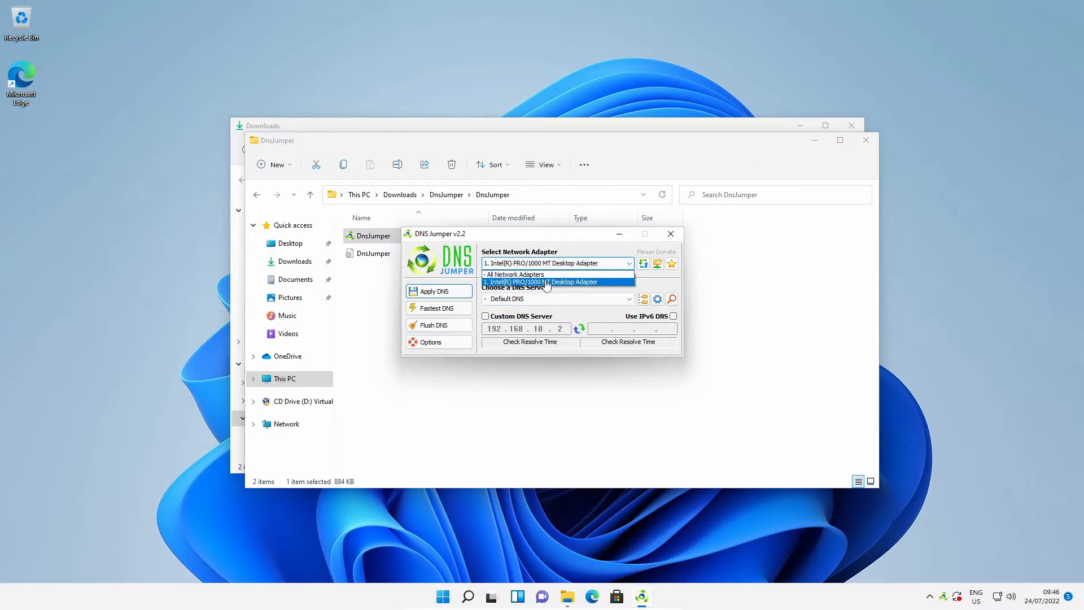
mouse_move(556, 283)
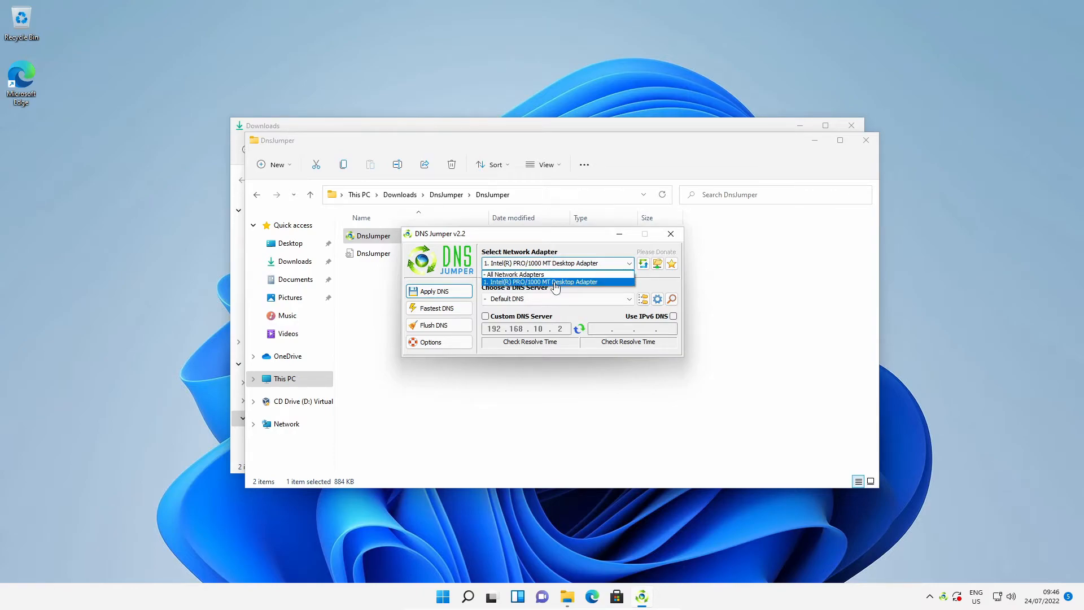
left_click(557, 282)
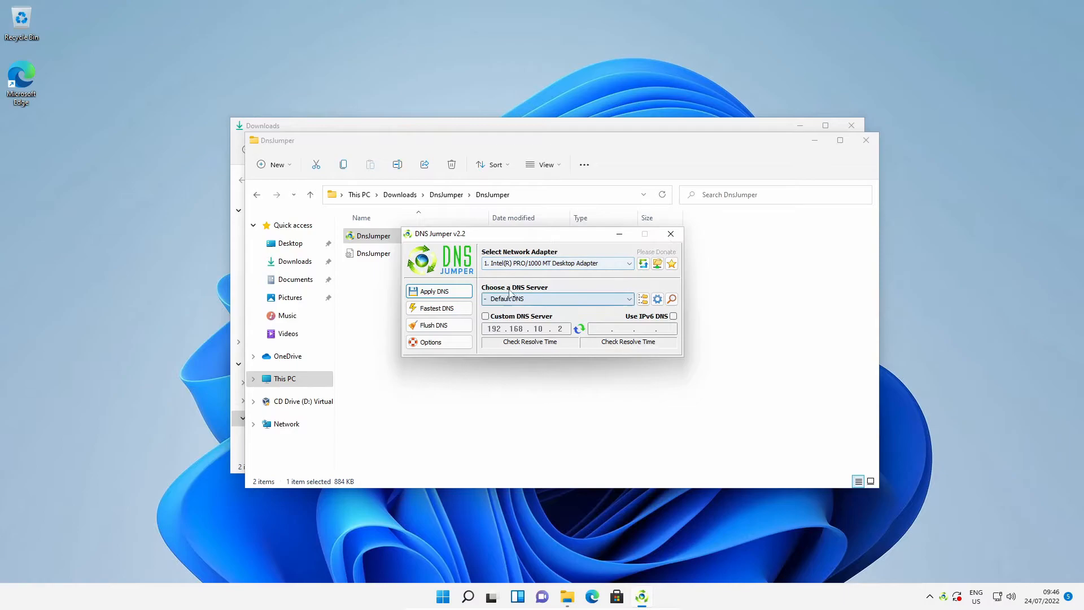
mouse_move(595, 298)
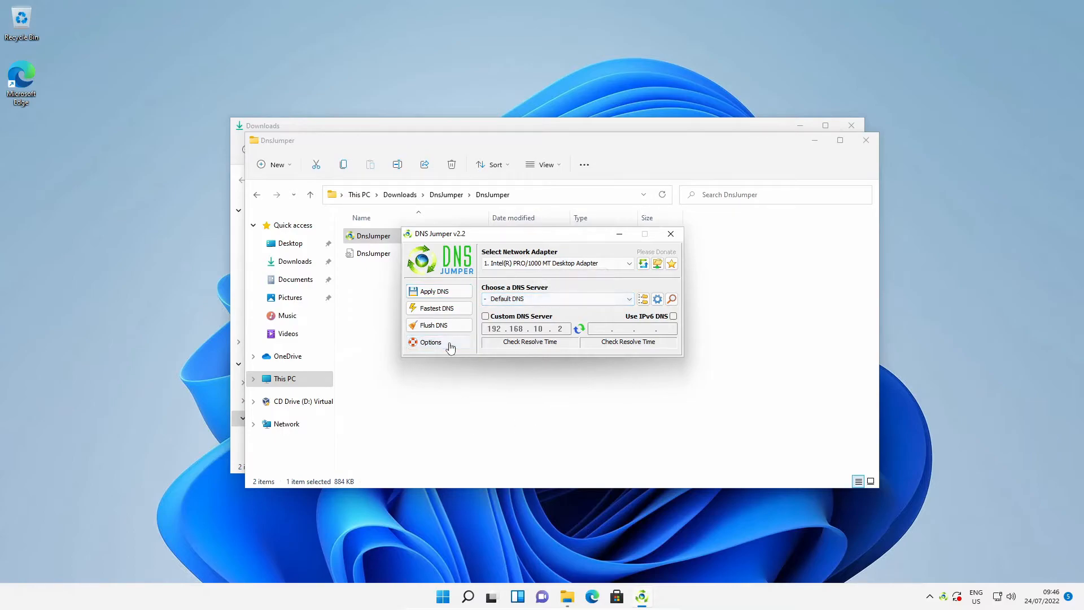
left_click(430, 341)
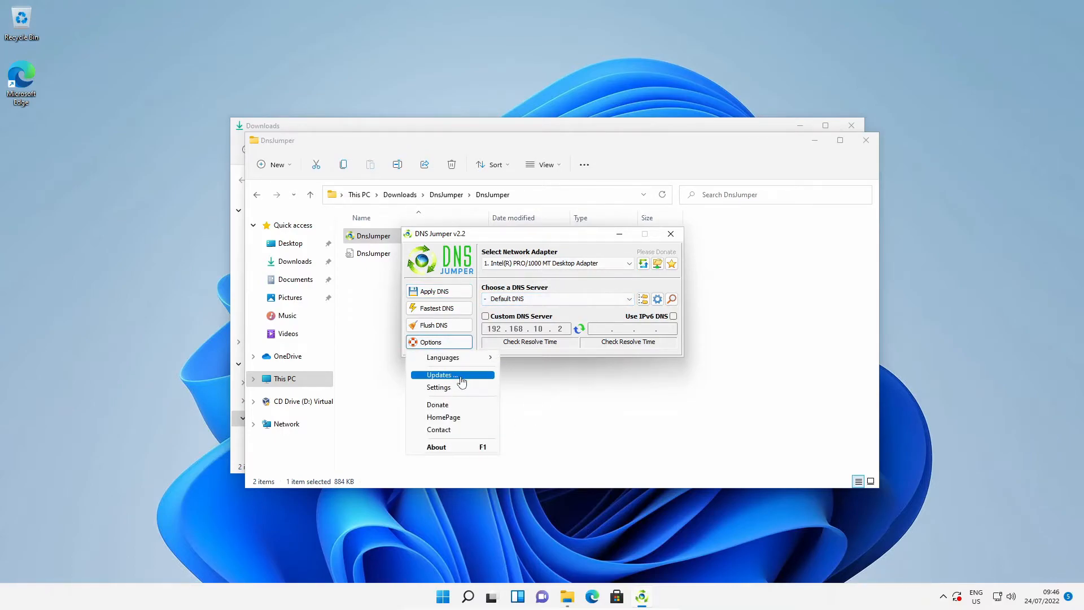
left_click(438, 375)
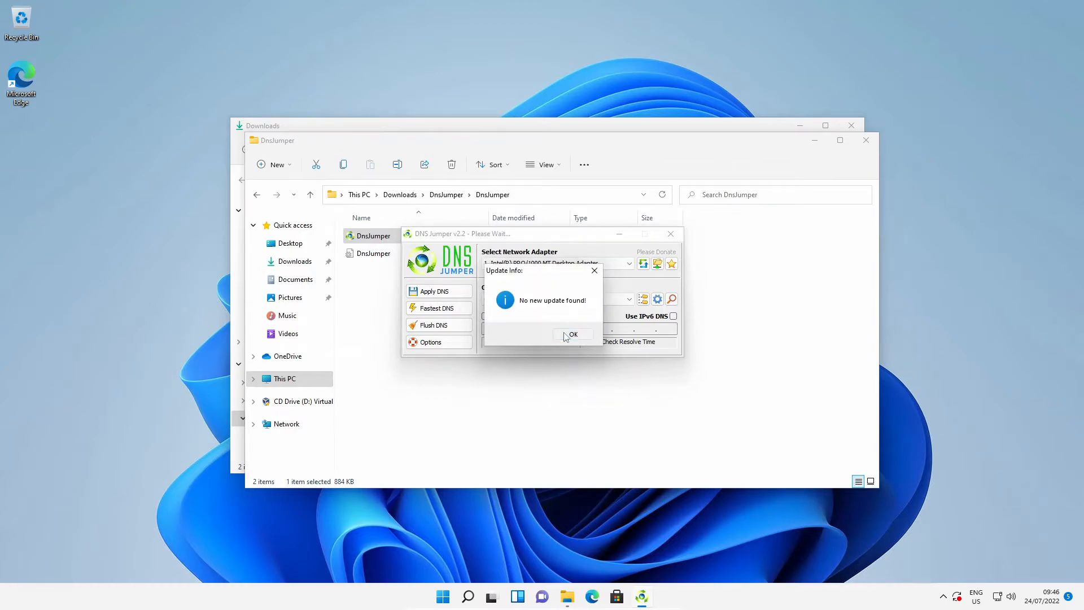
left_click(572, 334)
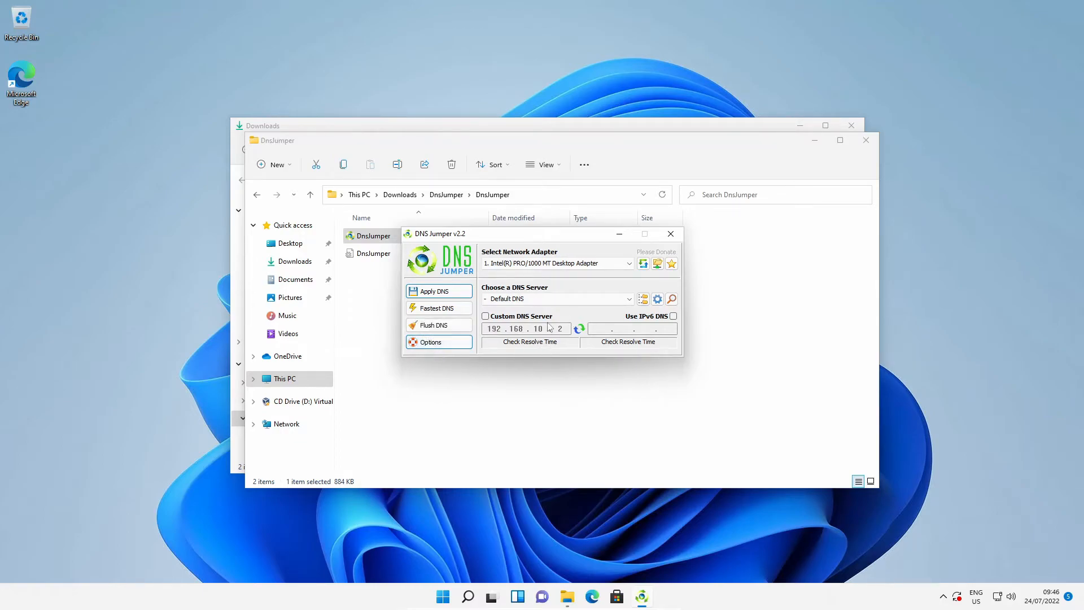
mouse_move(593, 305)
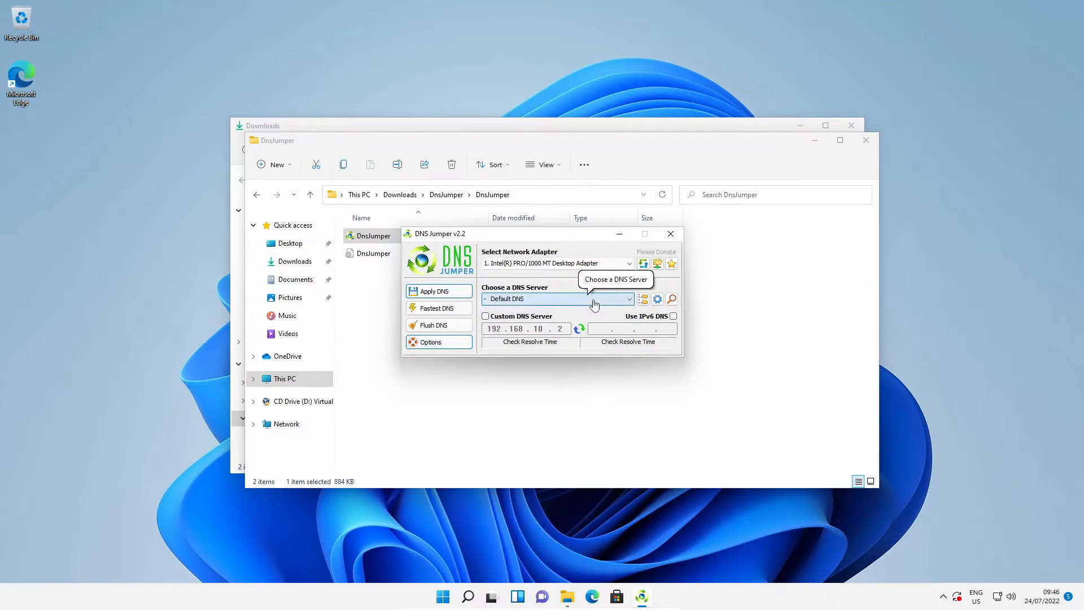
Choose '5. AU - Cloudflare' as the DNS server, filling in 1.1.1.1 and 1.0.0.1.
left_click(628, 298)
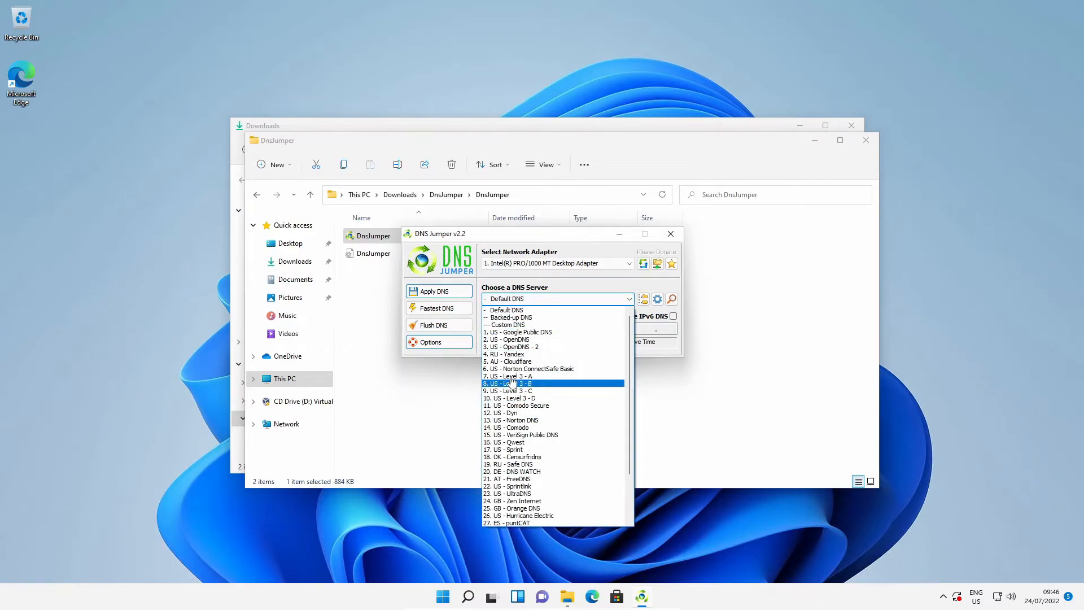
left_click(510, 361)
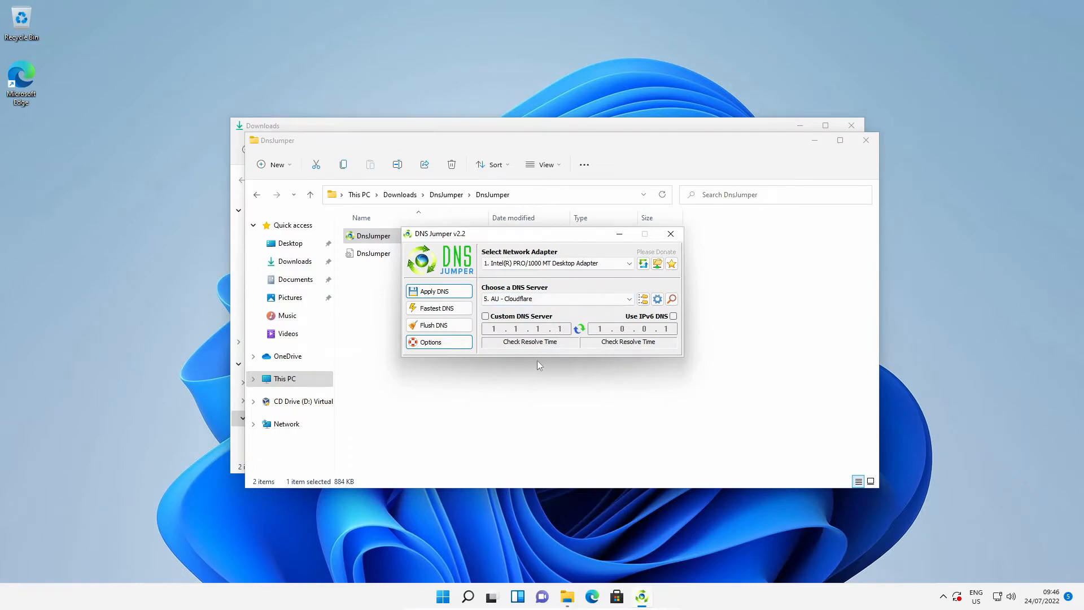
mouse_move(602, 298)
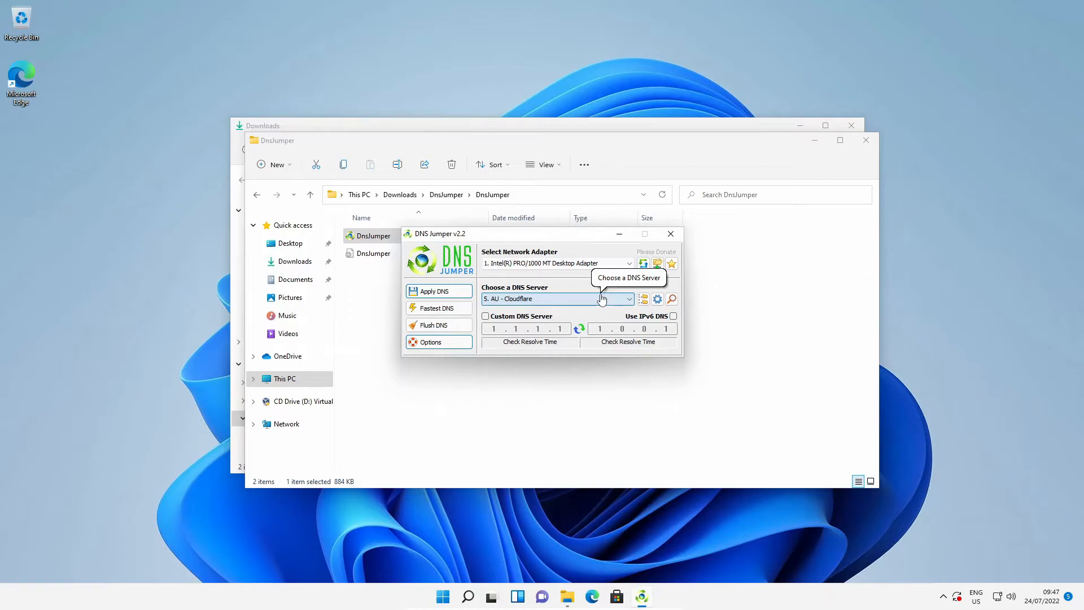
mouse_move(598, 294)
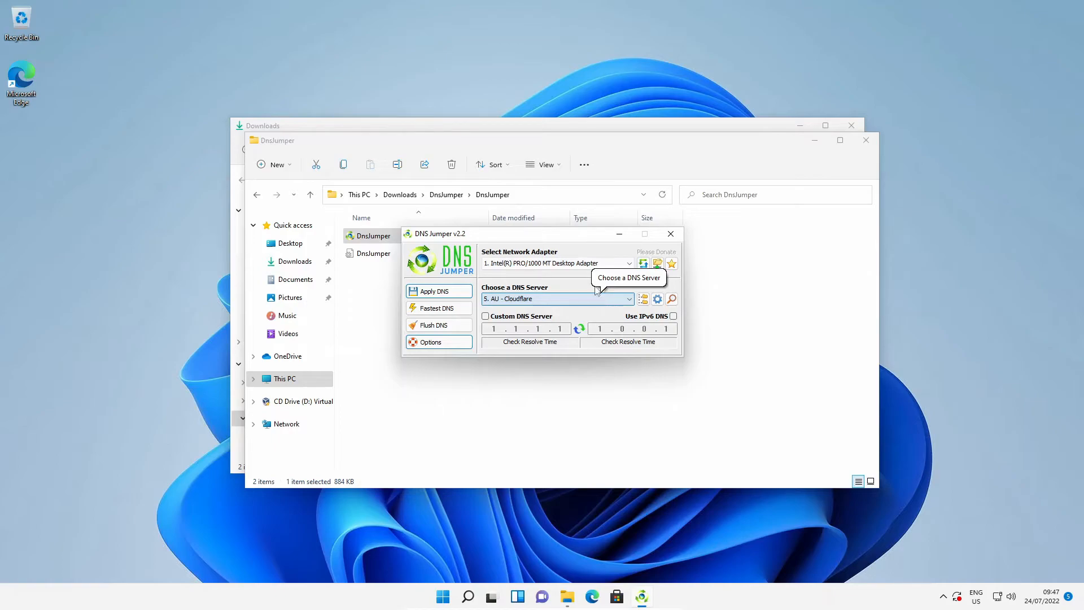
mouse_move(582, 288)
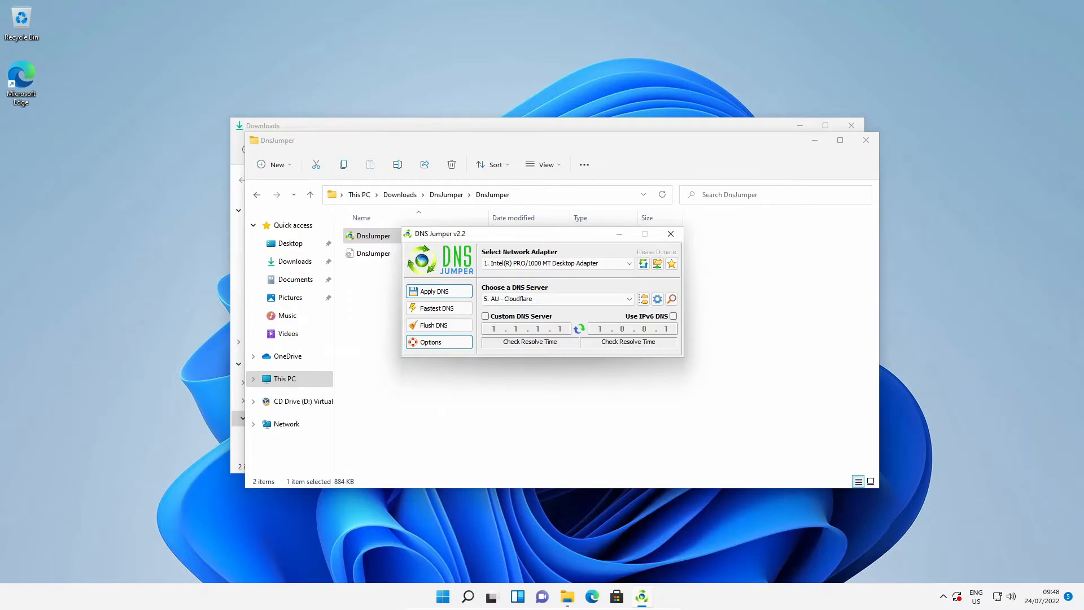
mouse_move(637, 359)
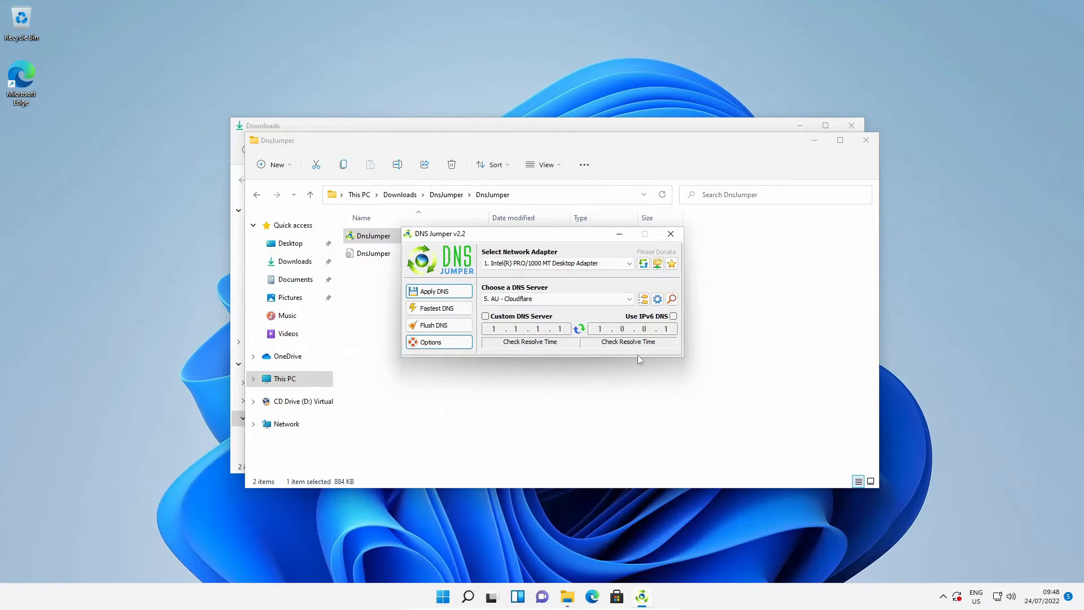
left_click(628, 298)
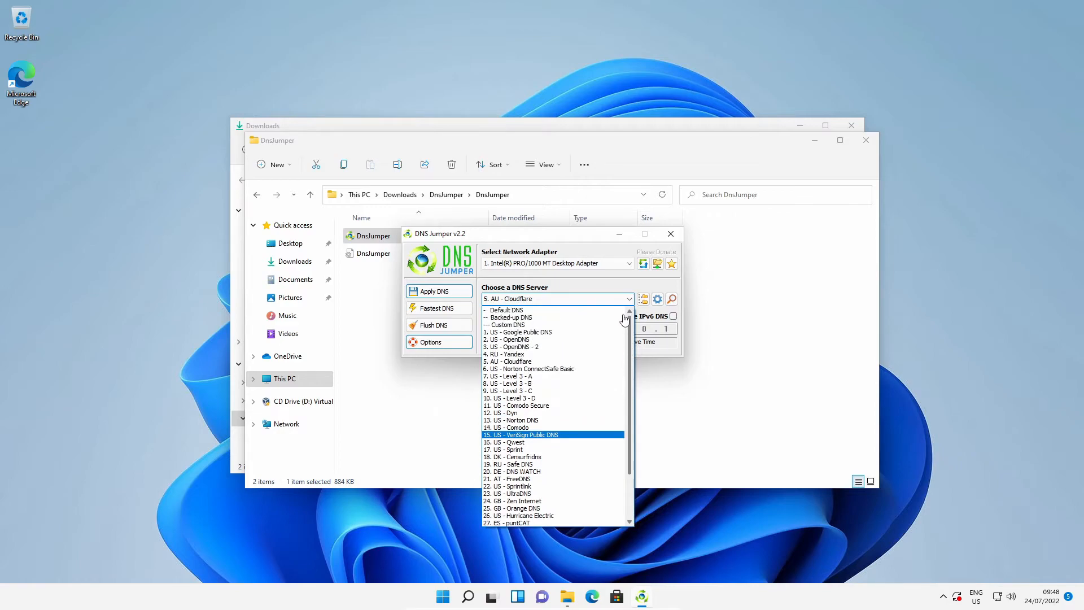
left_click(628, 298)
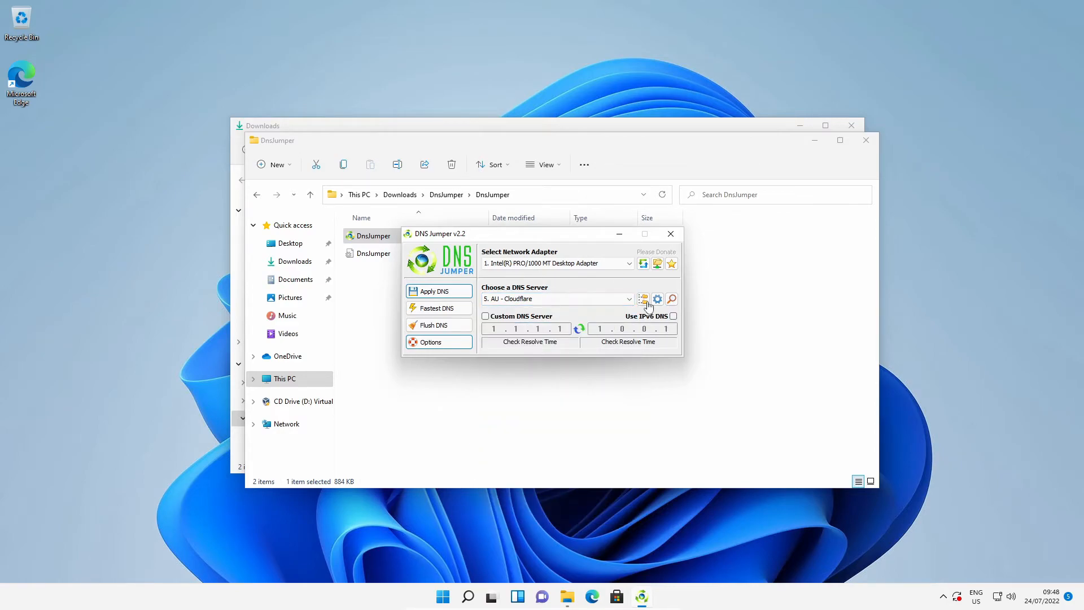
mouse_move(643, 298)
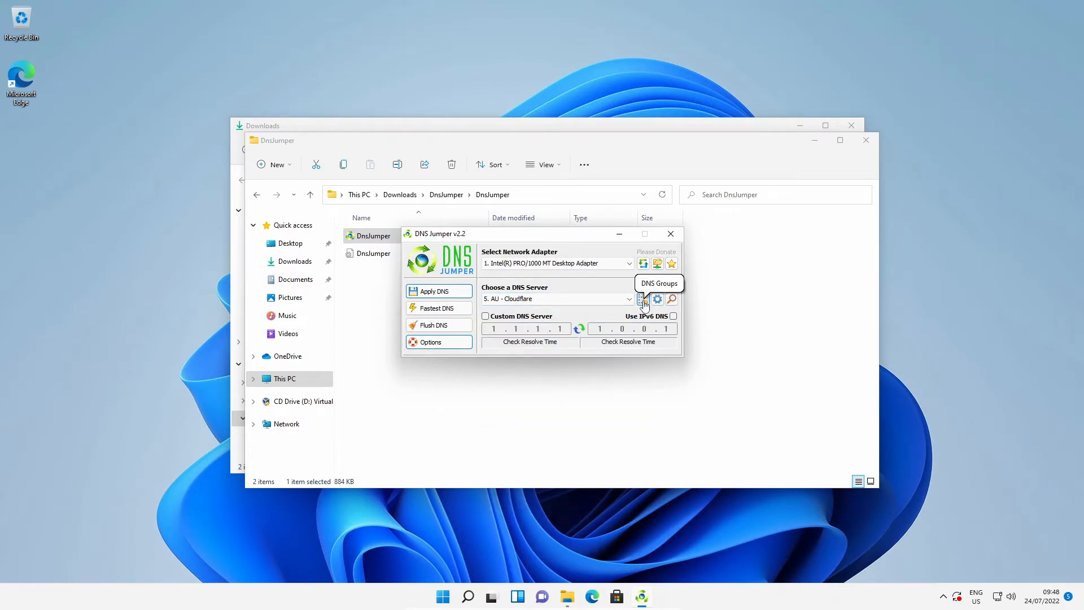
left_click(642, 298)
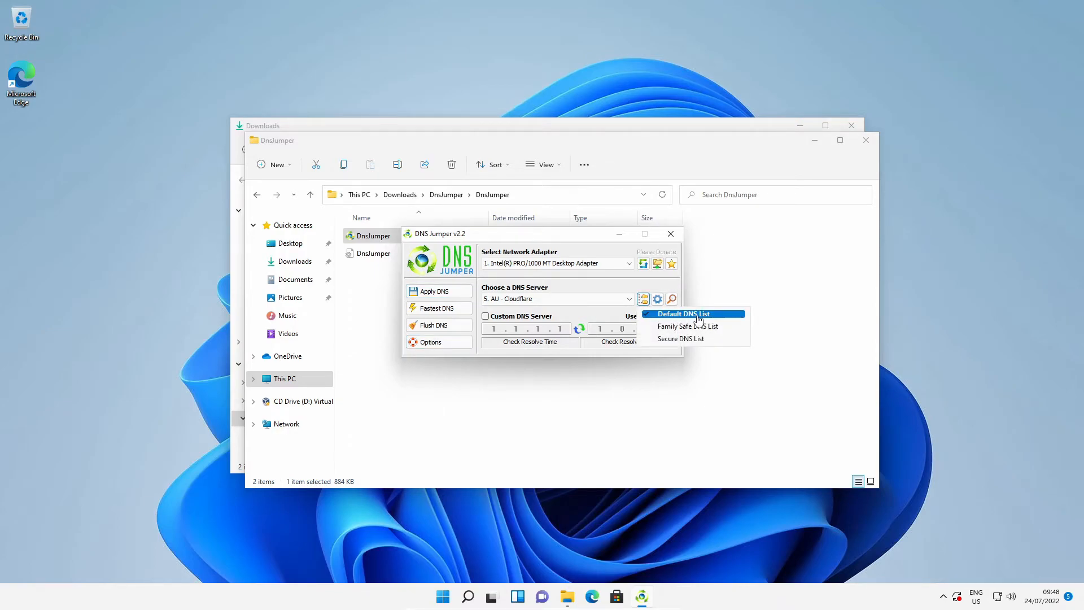
mouse_move(716, 319)
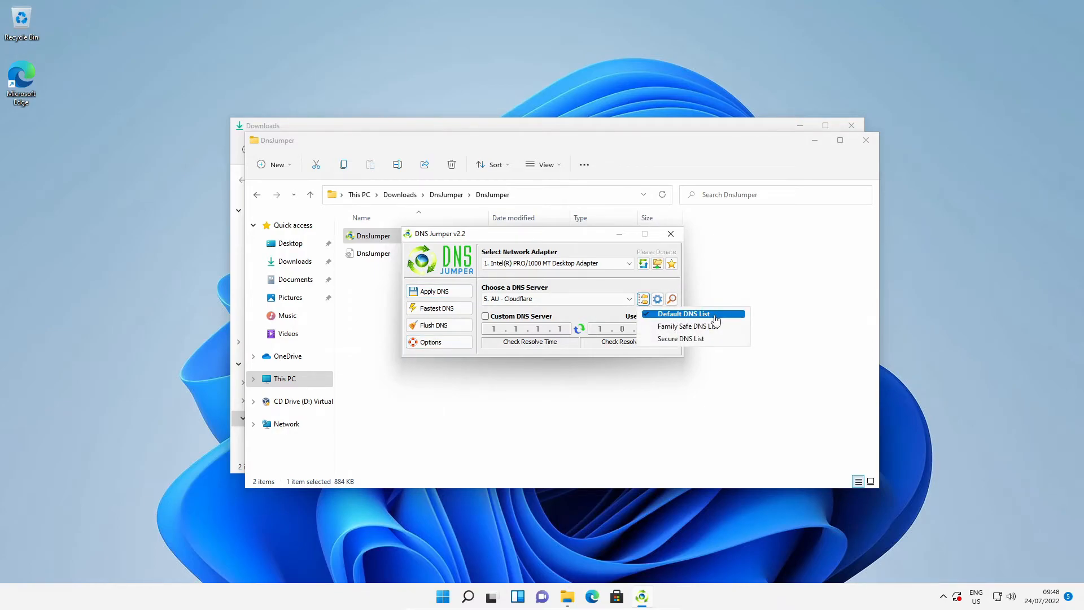
mouse_move(688, 325)
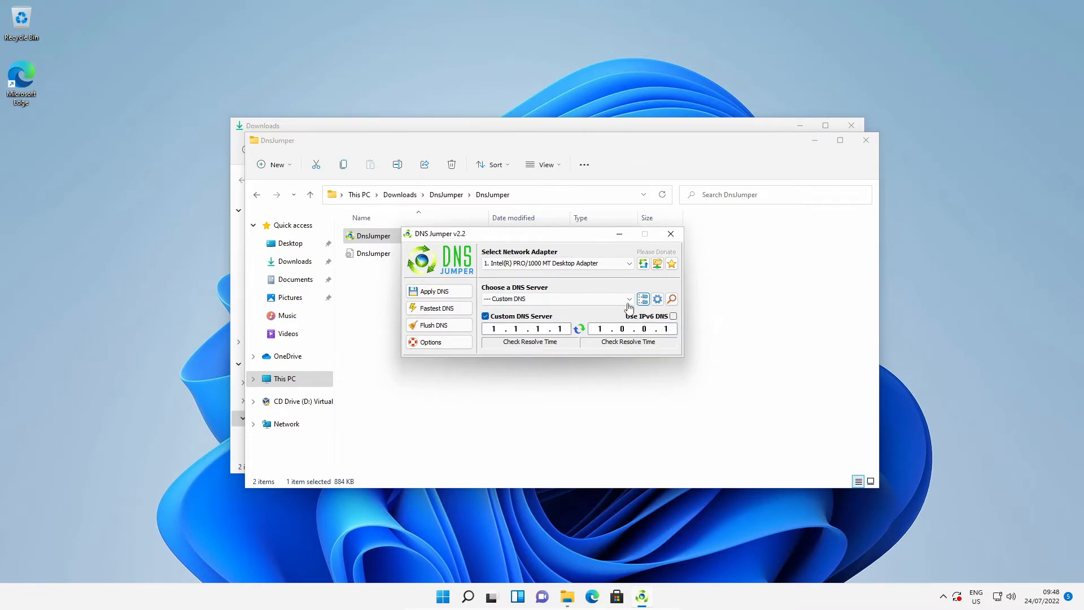
left_click(628, 298)
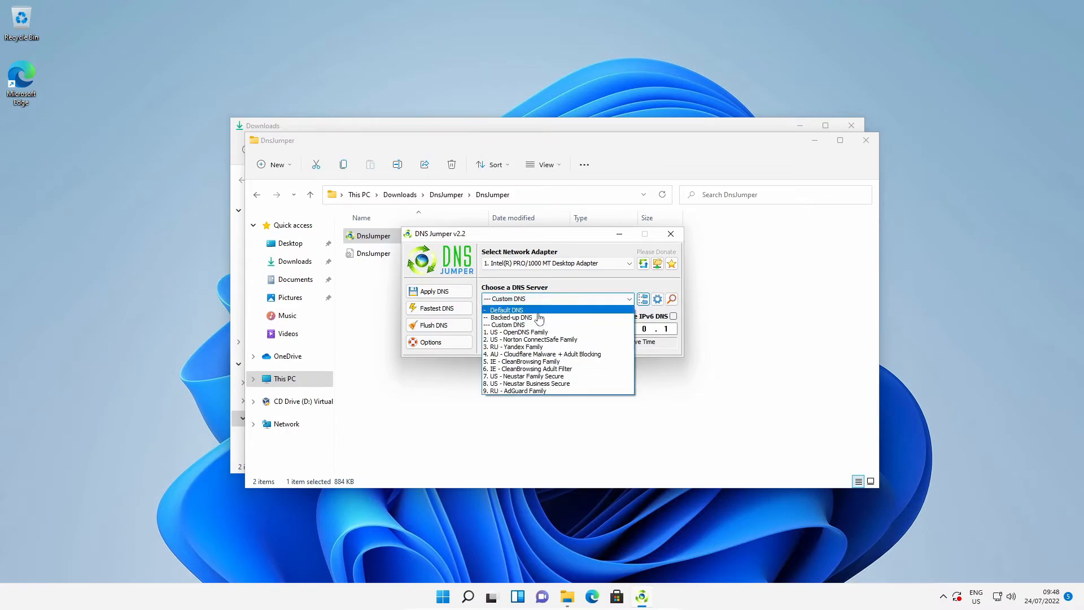
mouse_move(549, 391)
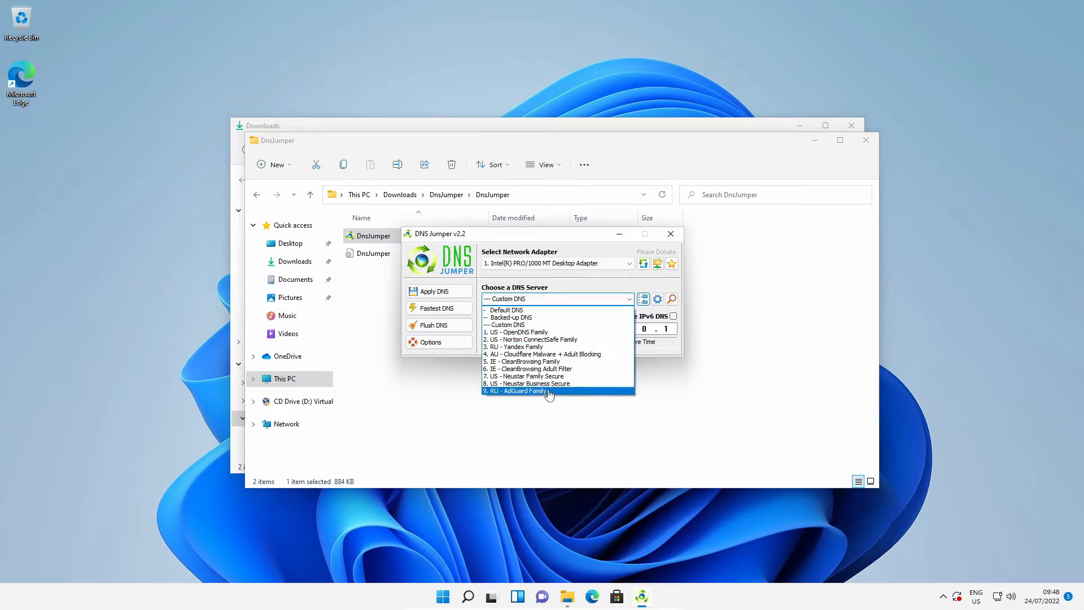
mouse_move(546, 376)
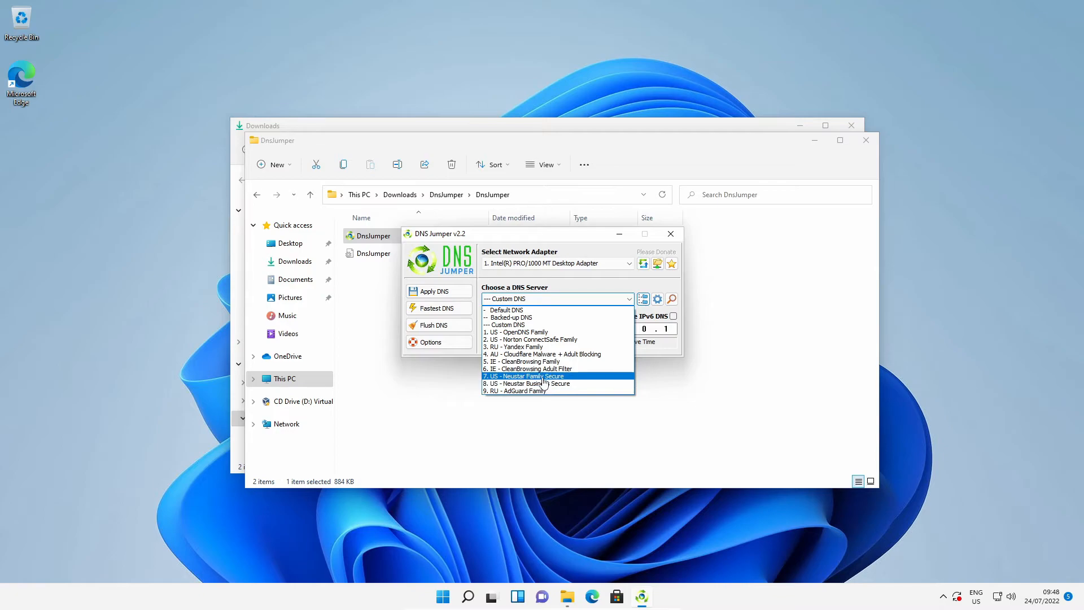
mouse_move(544, 368)
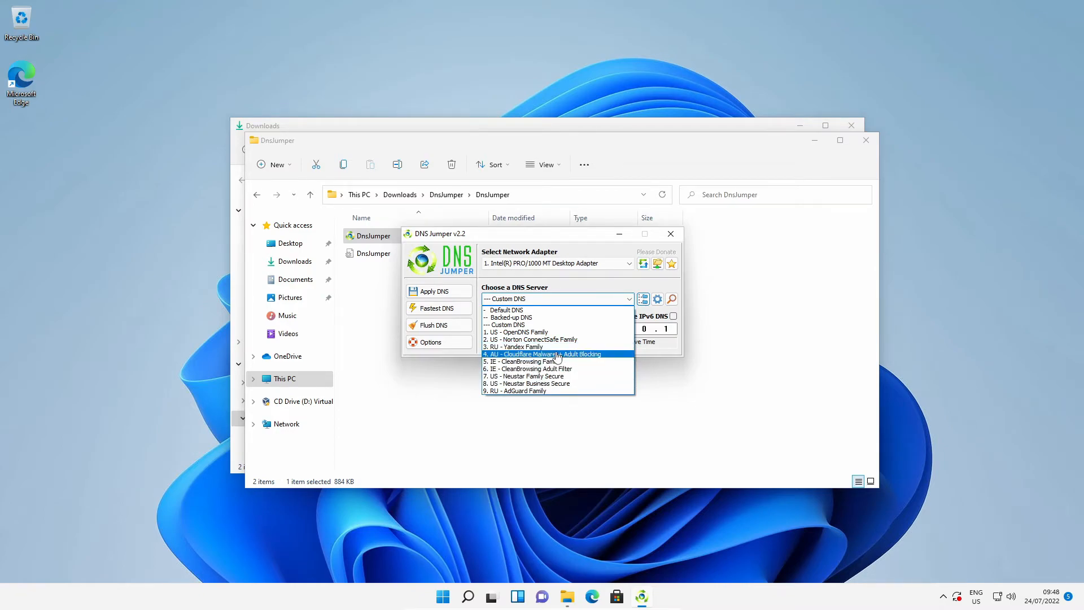
mouse_move(559, 309)
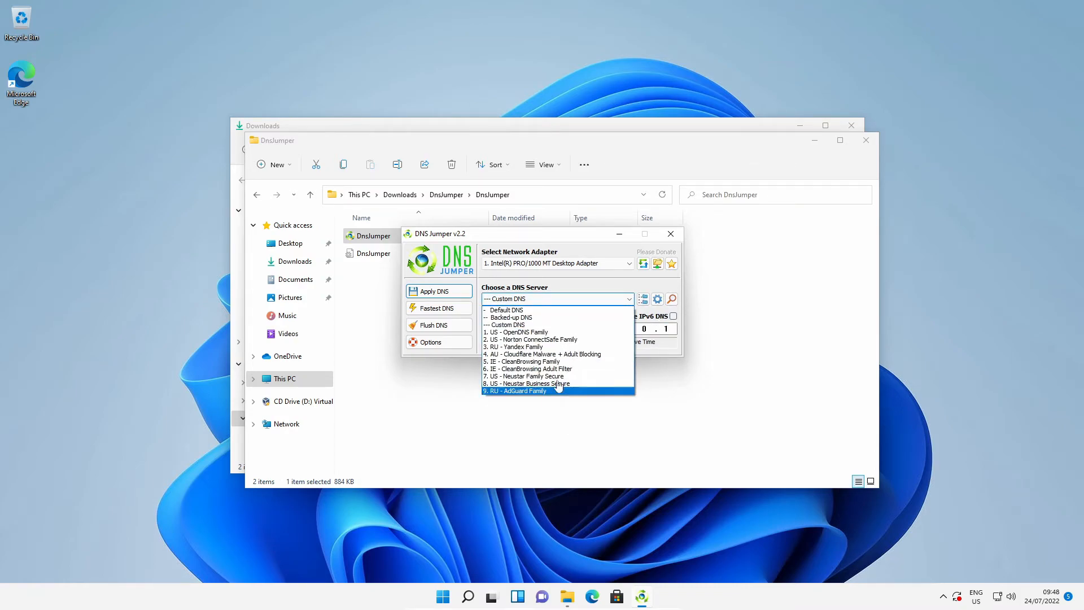
mouse_move(525, 376)
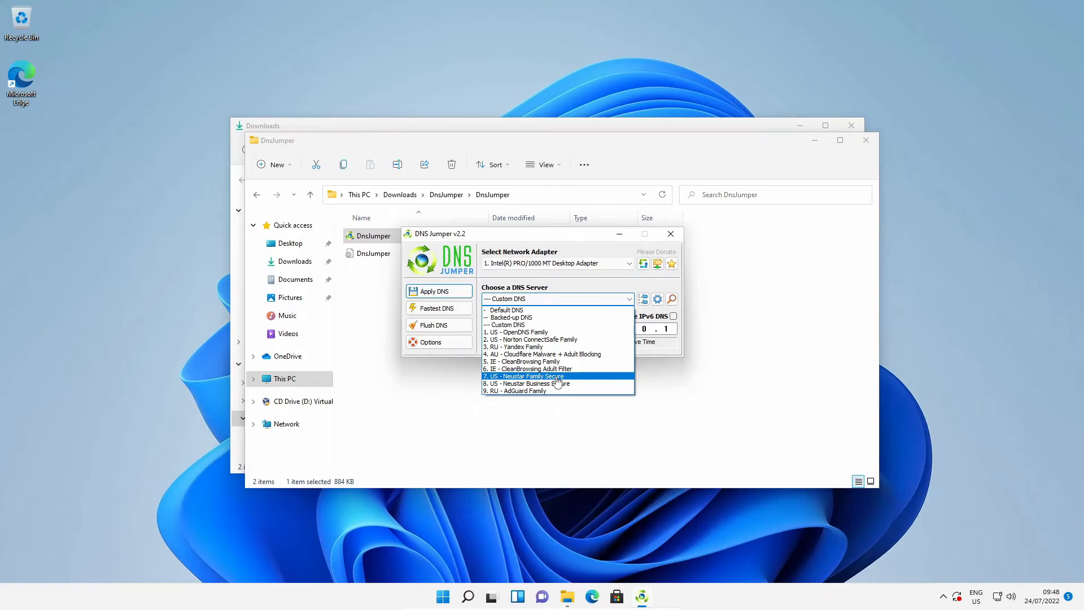
mouse_move(553, 387)
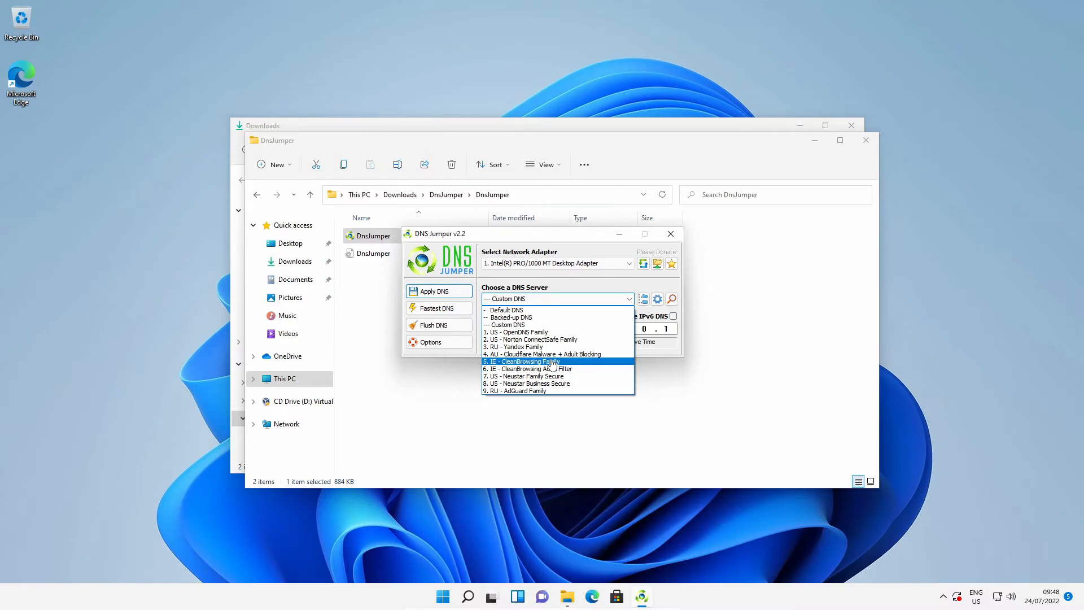
mouse_move(543, 354)
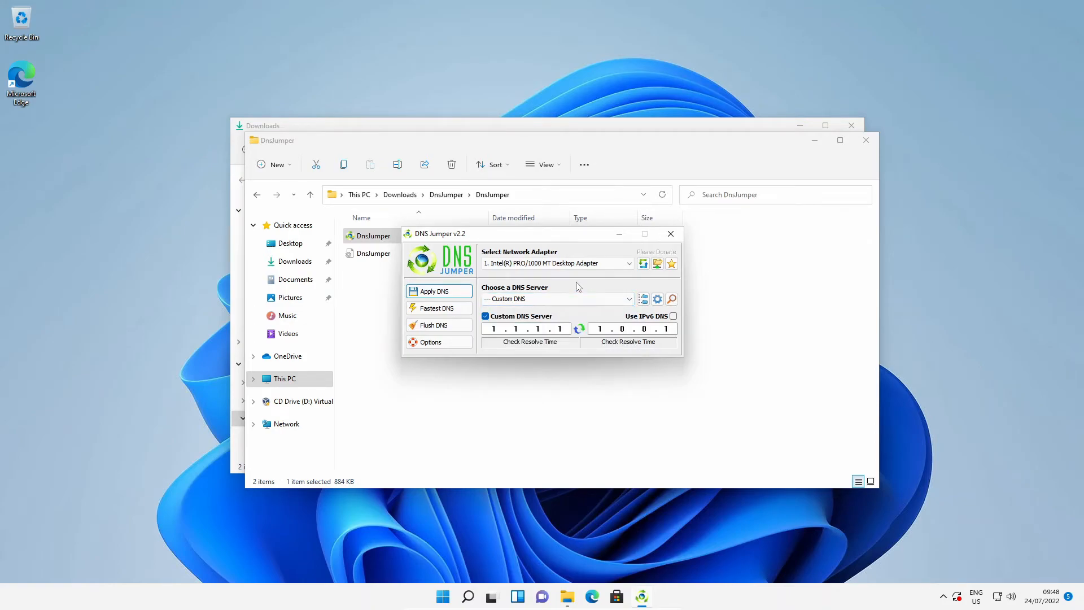
mouse_move(643, 298)
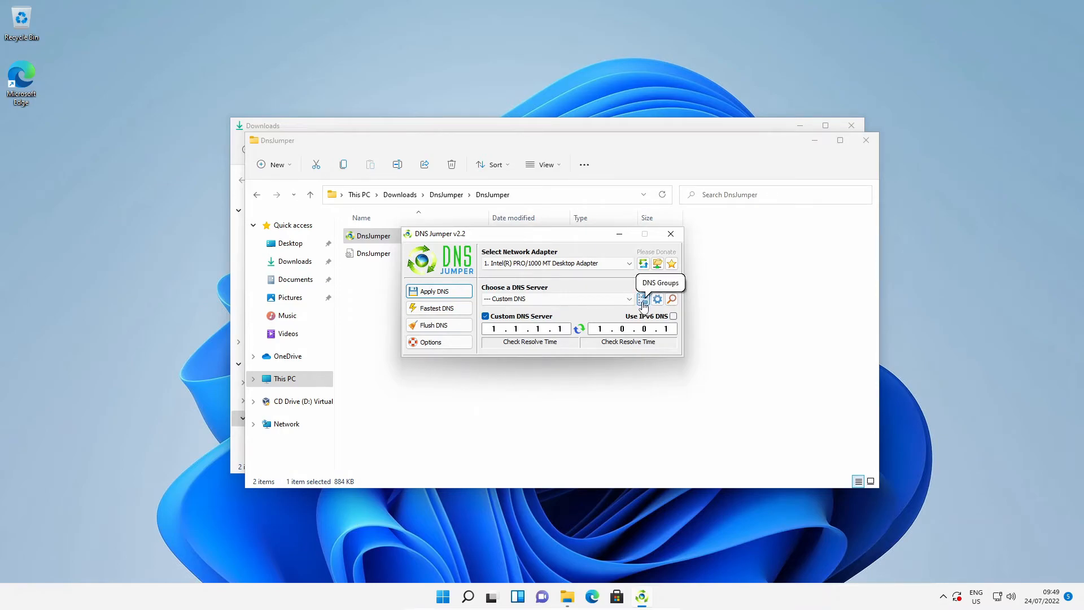
Switch DNS group and choose '3. AU - Cloudflare Malware Blocking', filling in 1.1.1.2 and 1.0.0.2.
left_click(643, 298)
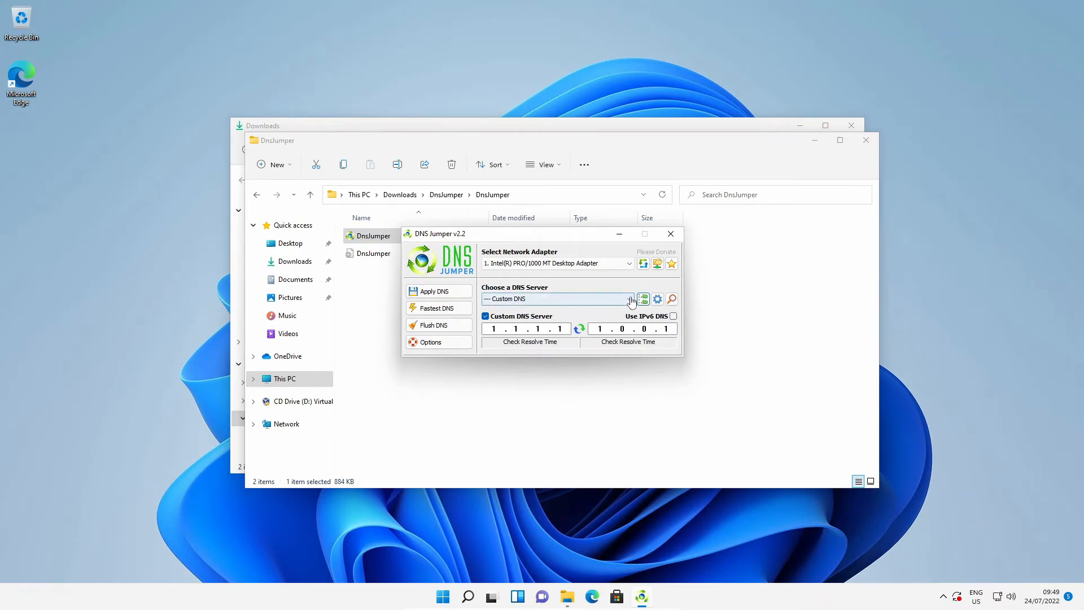
left_click(629, 298)
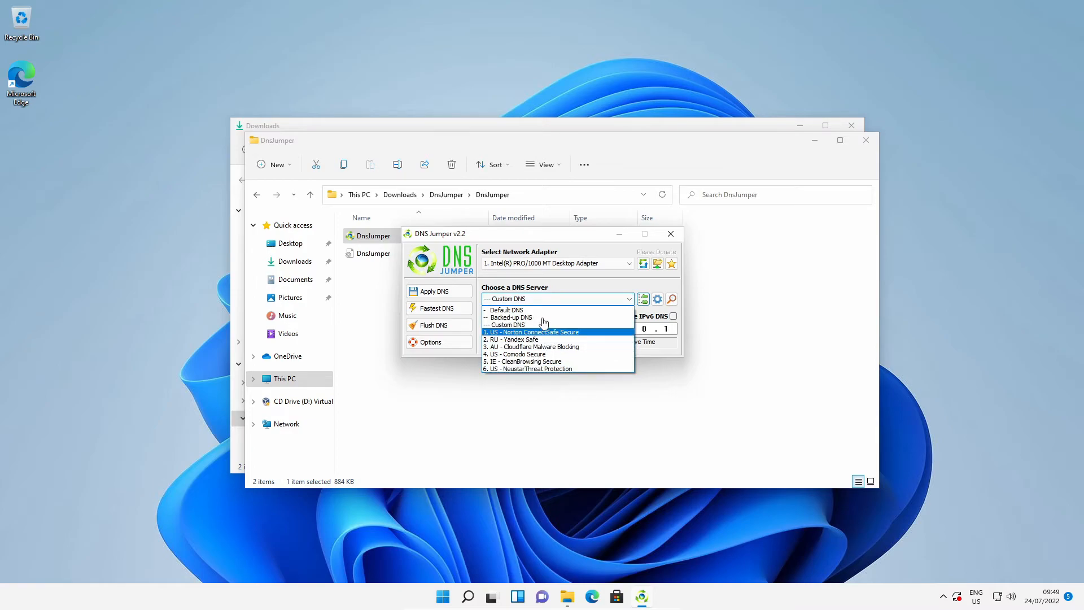
mouse_move(552, 345)
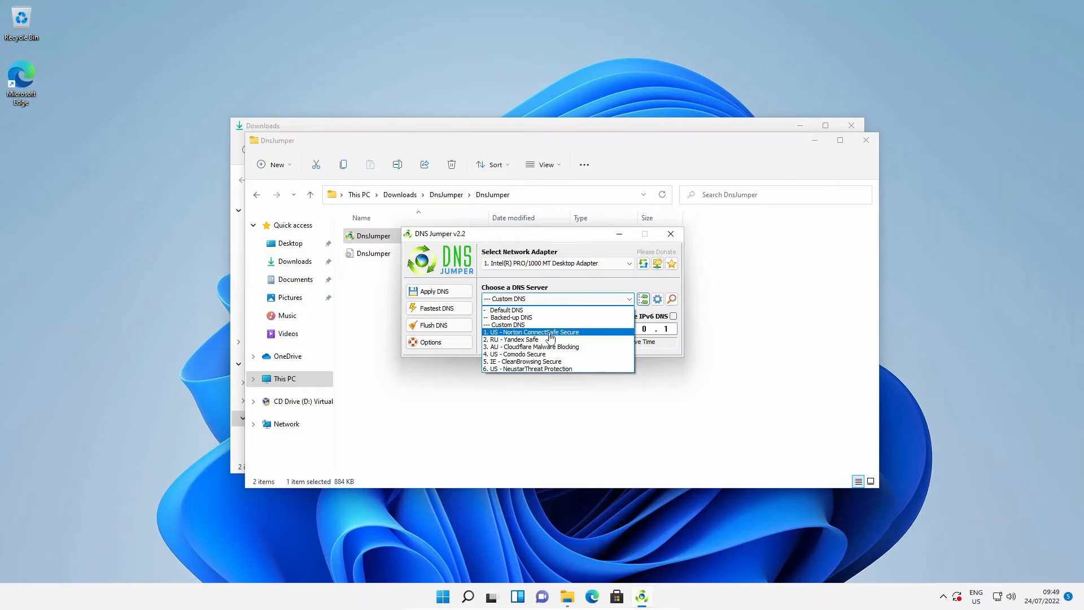
mouse_move(557, 347)
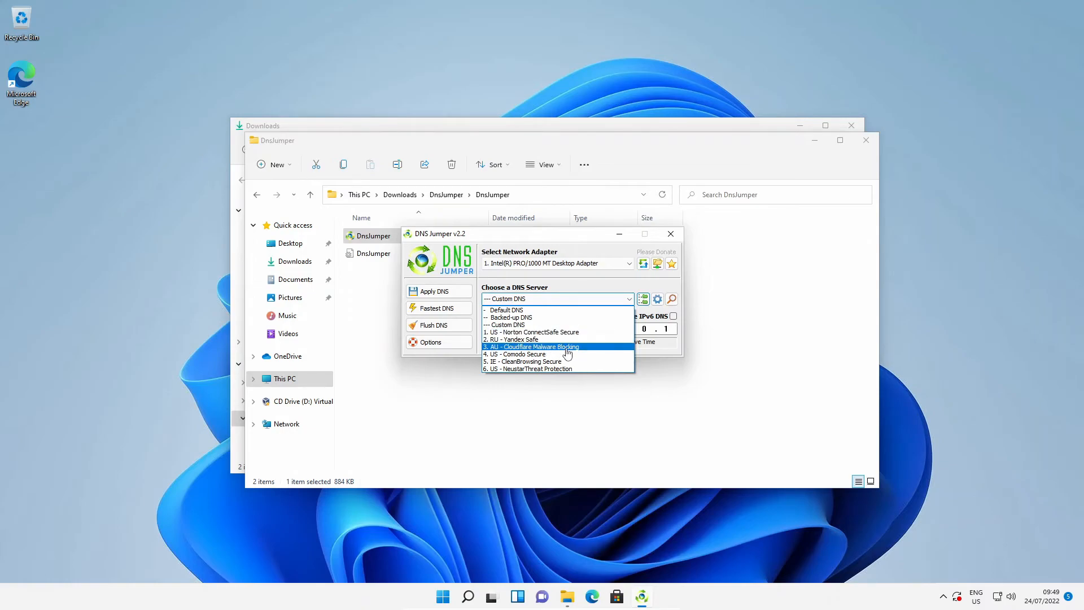
mouse_move(536, 348)
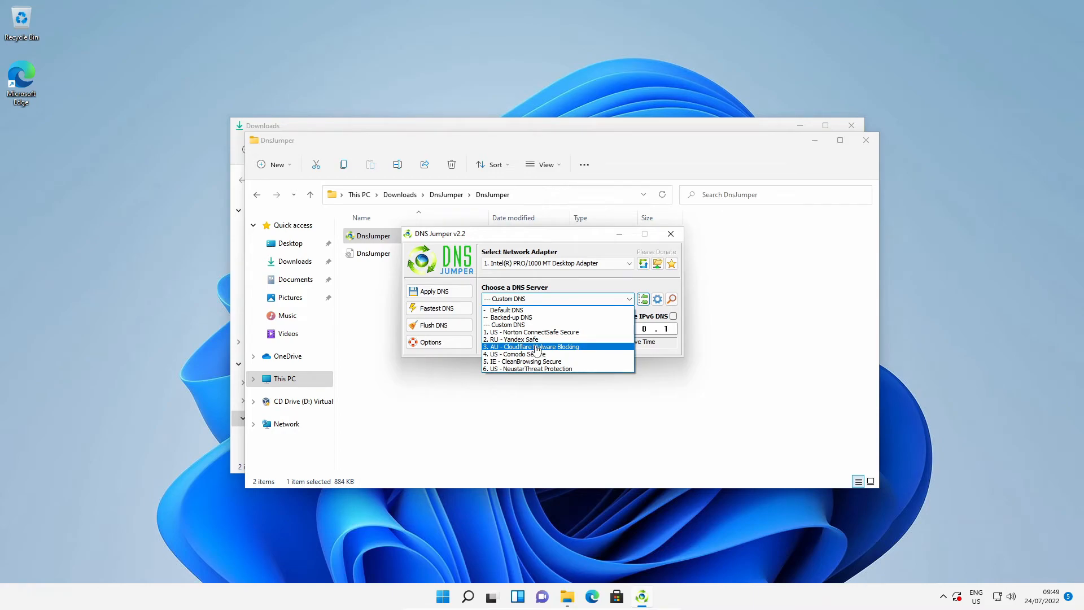
left_click(532, 346)
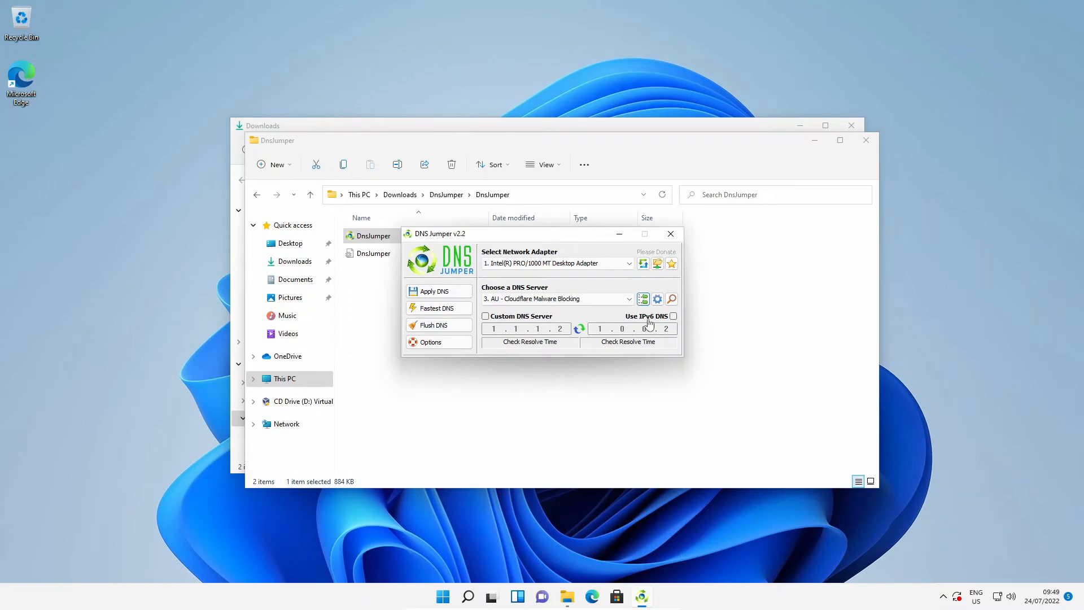
mouse_move(648, 332)
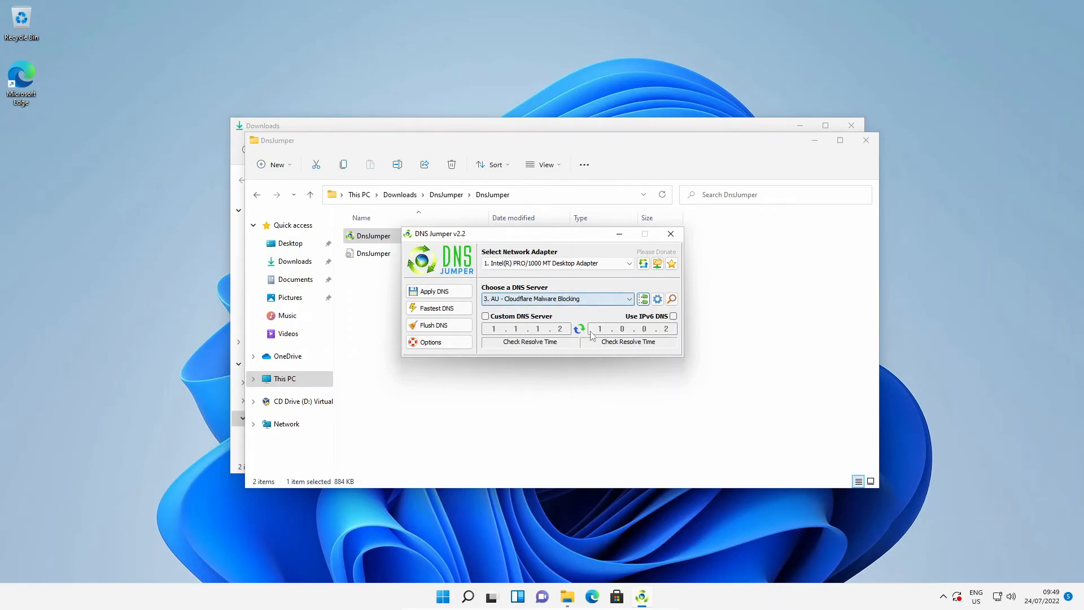
Apply the Cloudflare Malware Blocking DNS to the adapter, then flush the DNS resolver cache.
left_click(432, 290)
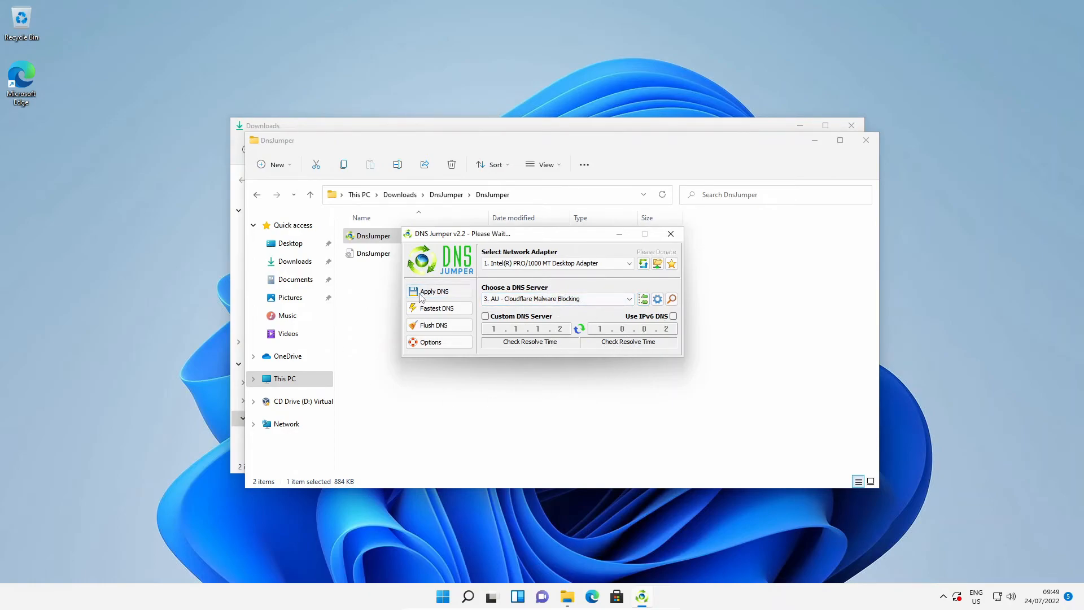
left_click(433, 290)
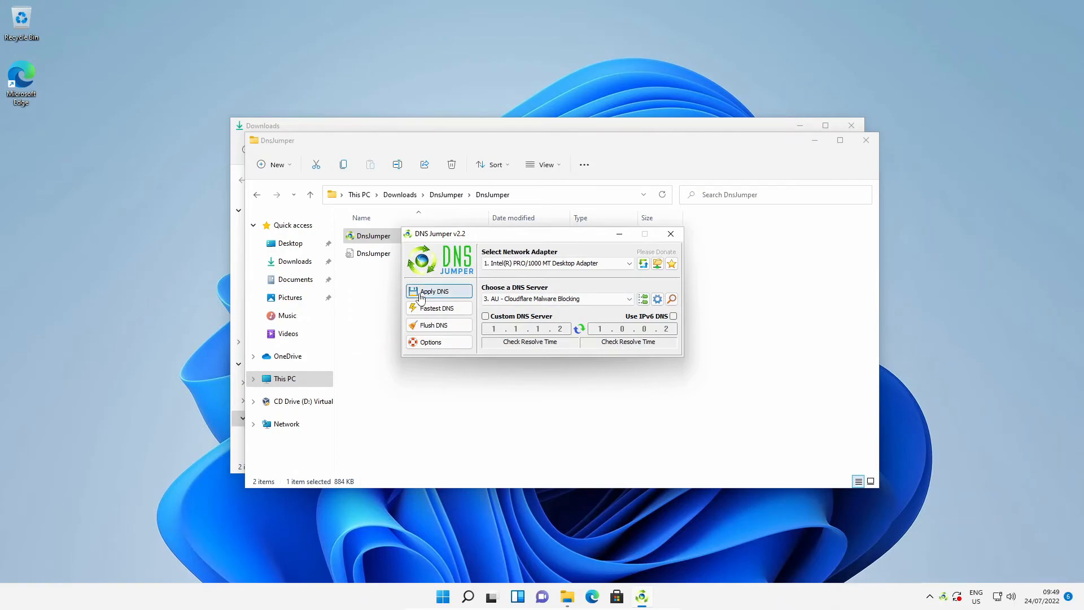
left_click(433, 291)
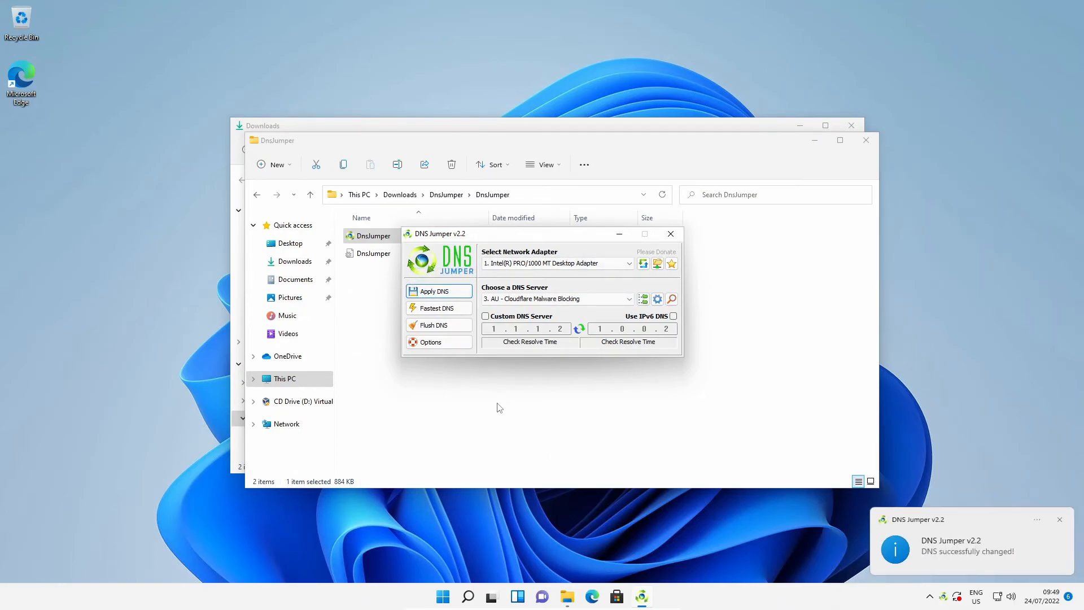
mouse_move(437, 325)
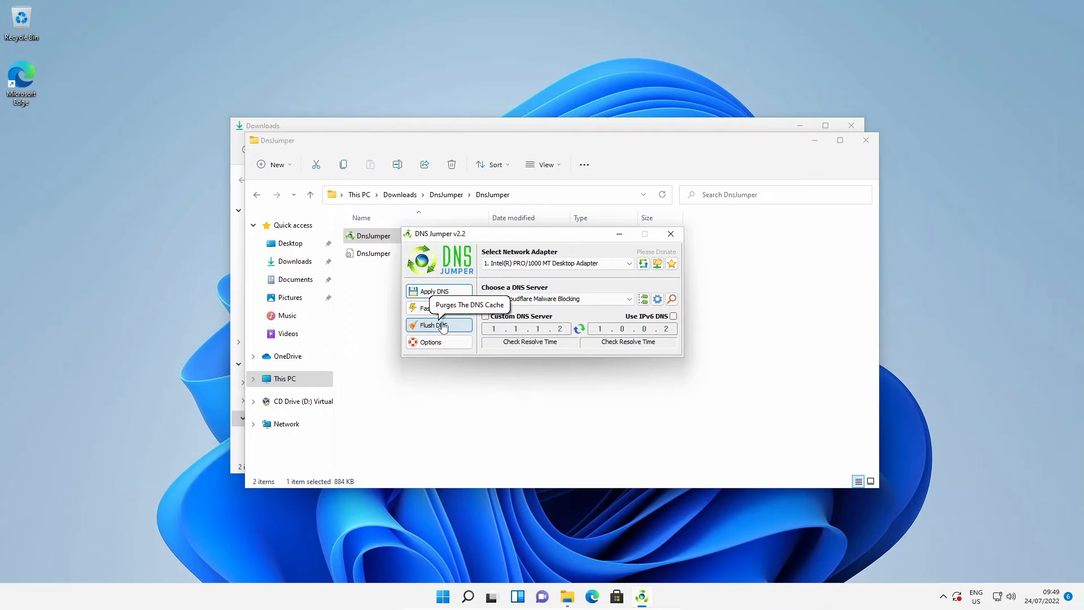
left_click(433, 325)
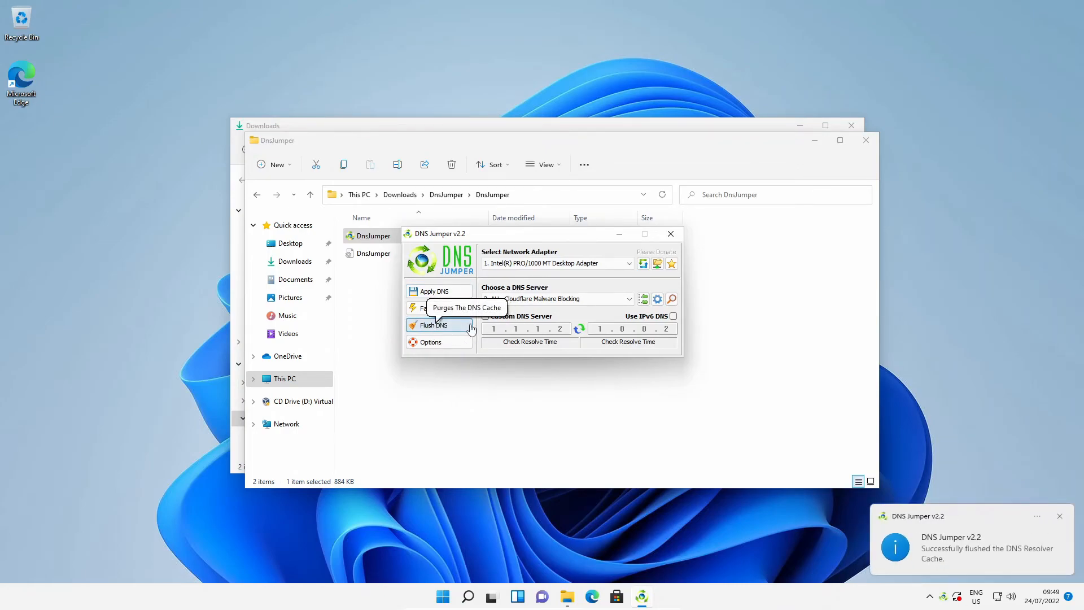
mouse_move(966, 432)
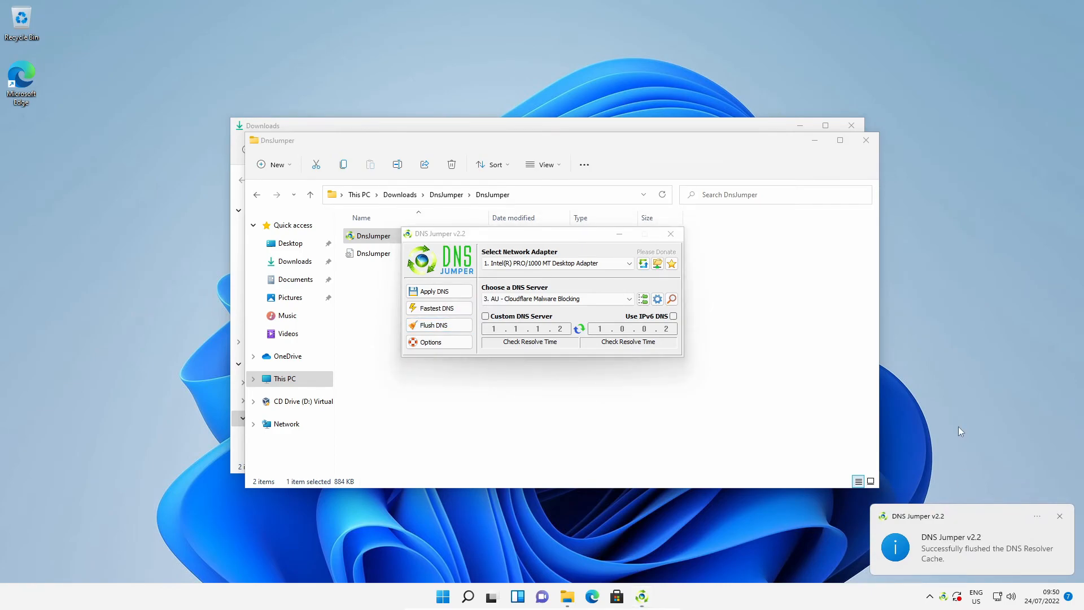
mouse_move(553, 298)
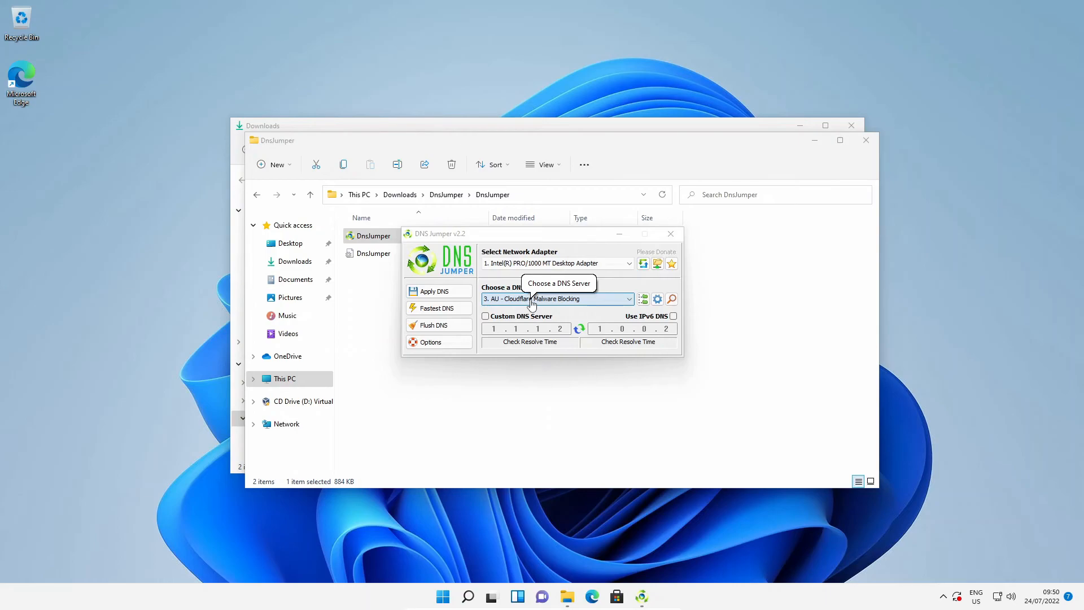
mouse_move(656, 298)
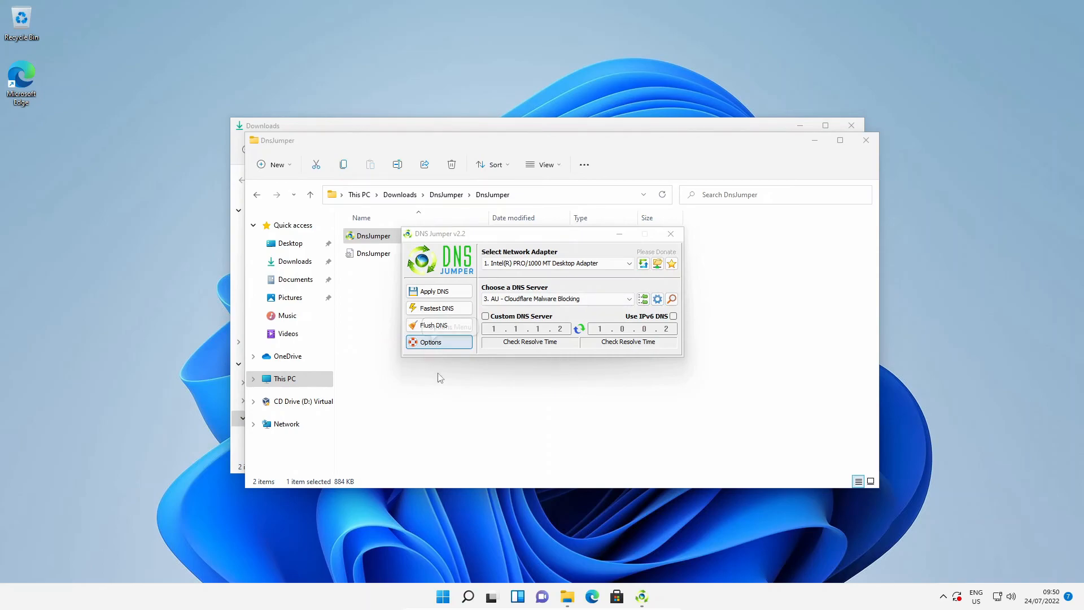
Close the folder windows and choose '4. AU - Cloudflare Malware + Adult Blocking' (1.1.1.3 / 1.0.0.3).
left_click(670, 233)
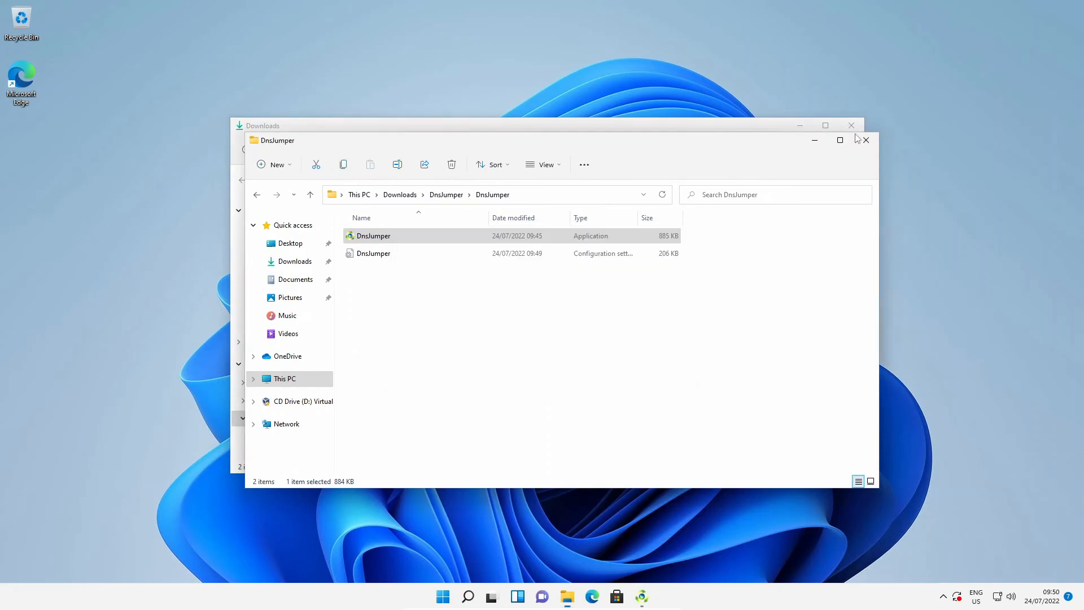
double_click(373, 236)
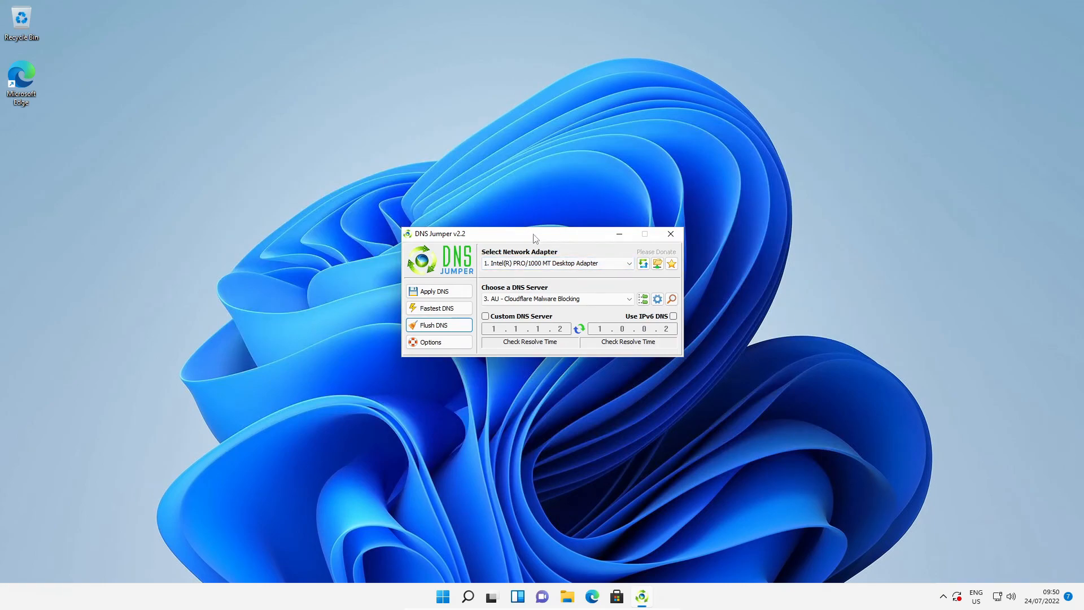
mouse_move(542, 199)
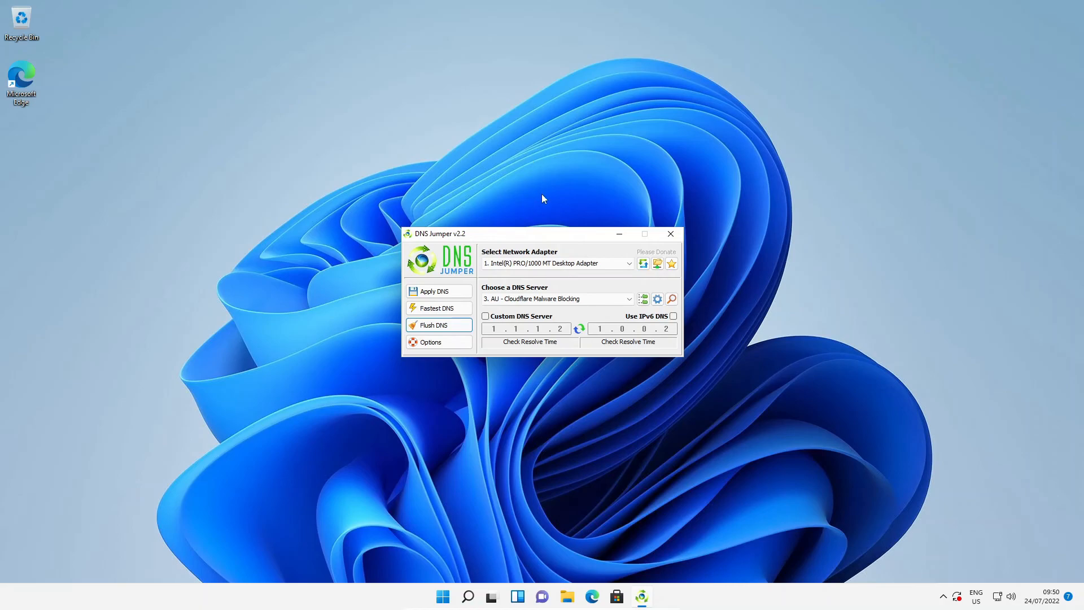
mouse_move(562, 251)
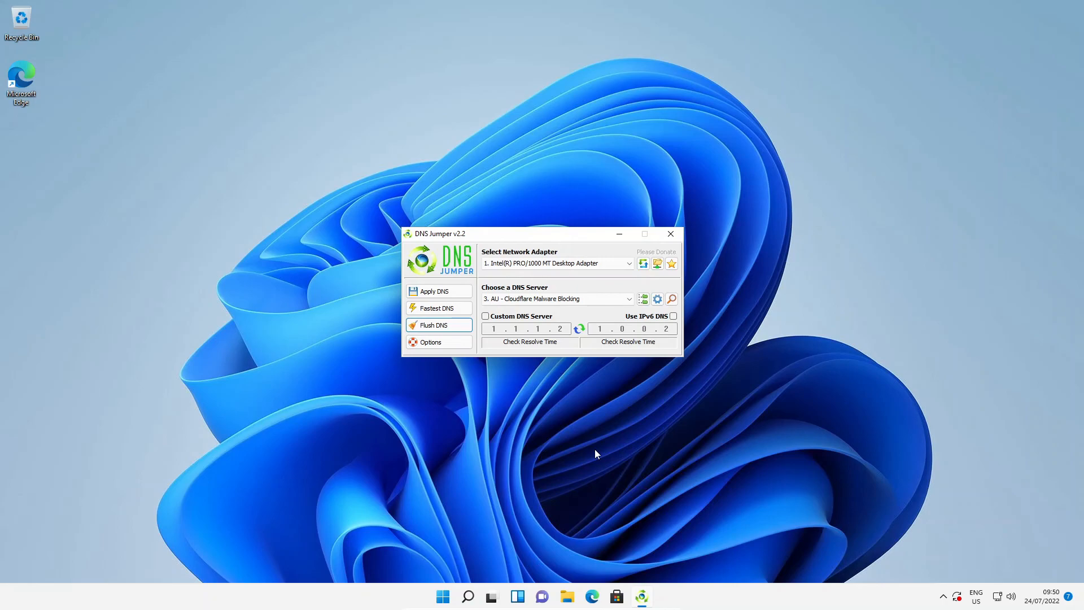
mouse_move(525, 298)
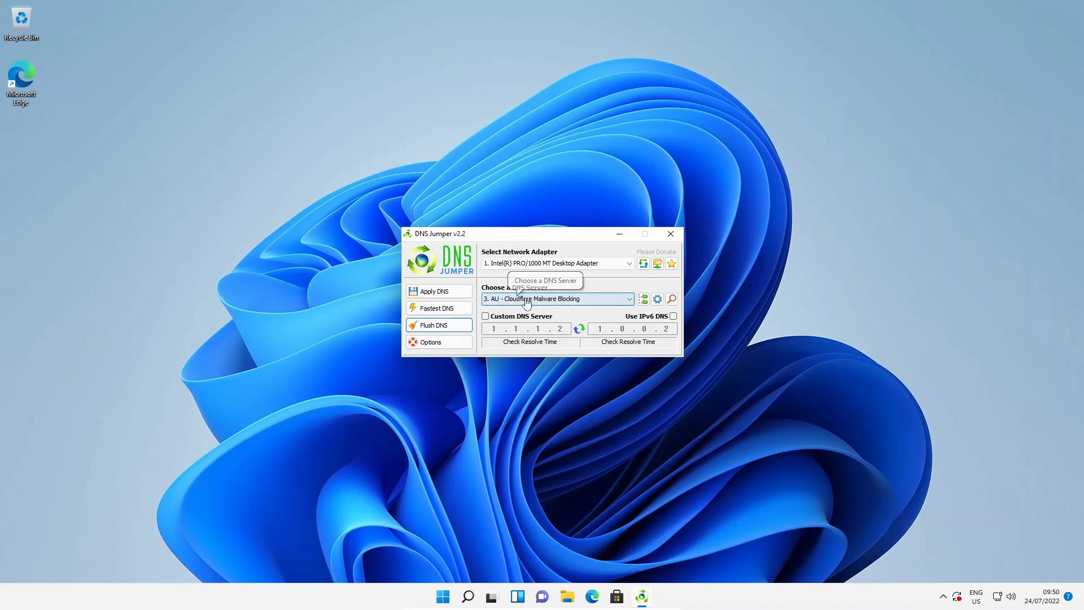
mouse_move(568, 308)
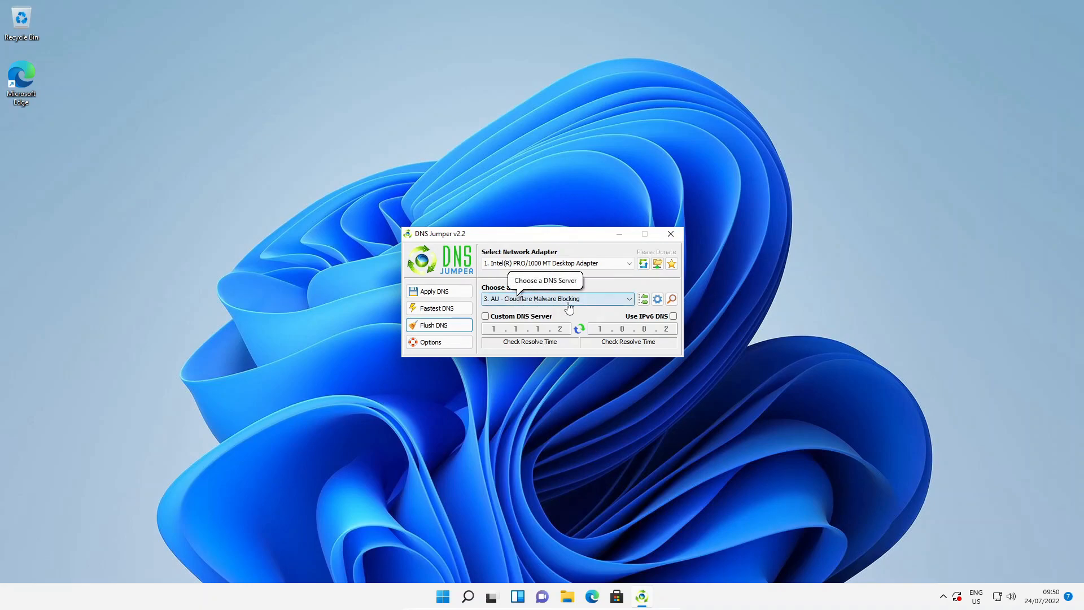
mouse_move(586, 304)
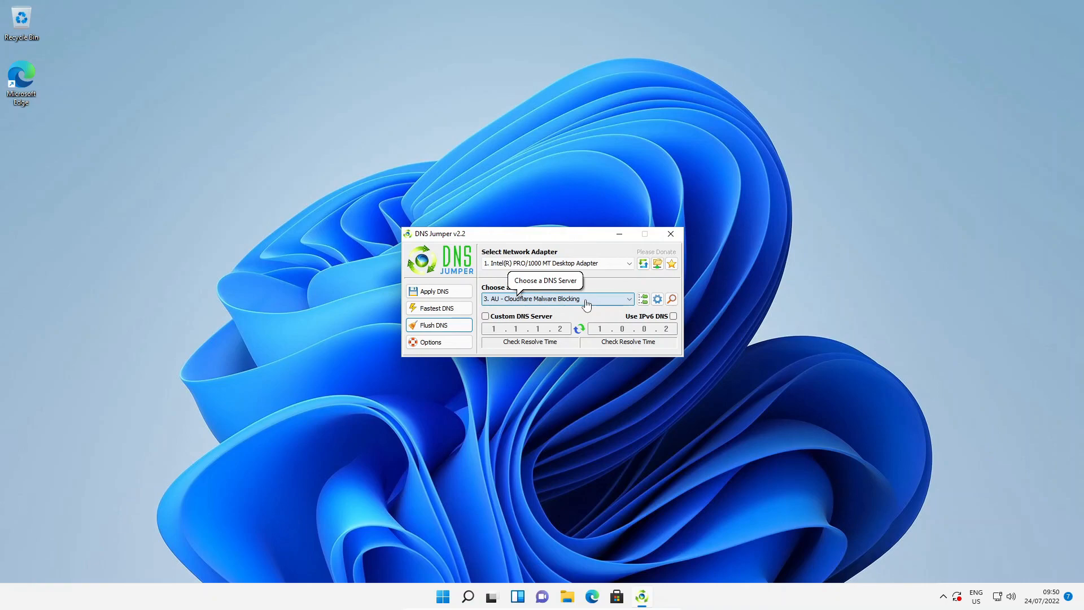
left_click(643, 299)
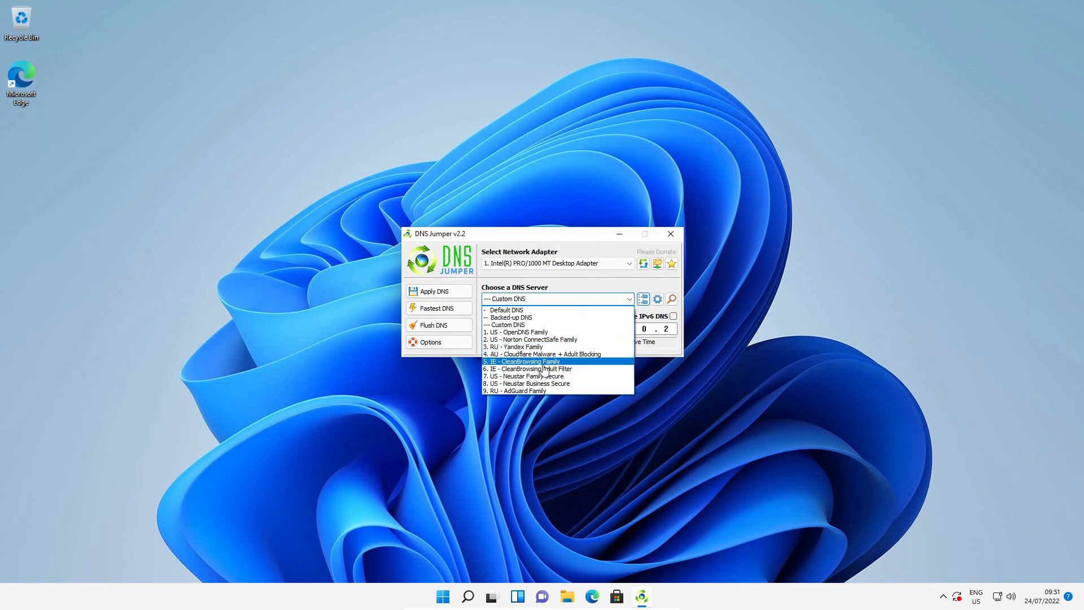
mouse_move(543, 353)
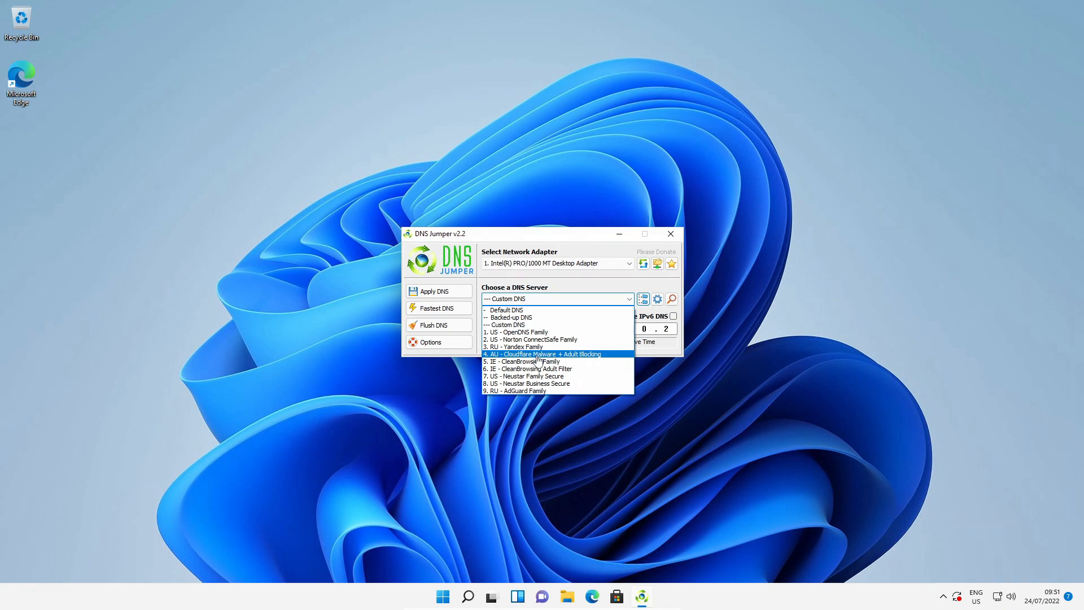
left_click(545, 353)
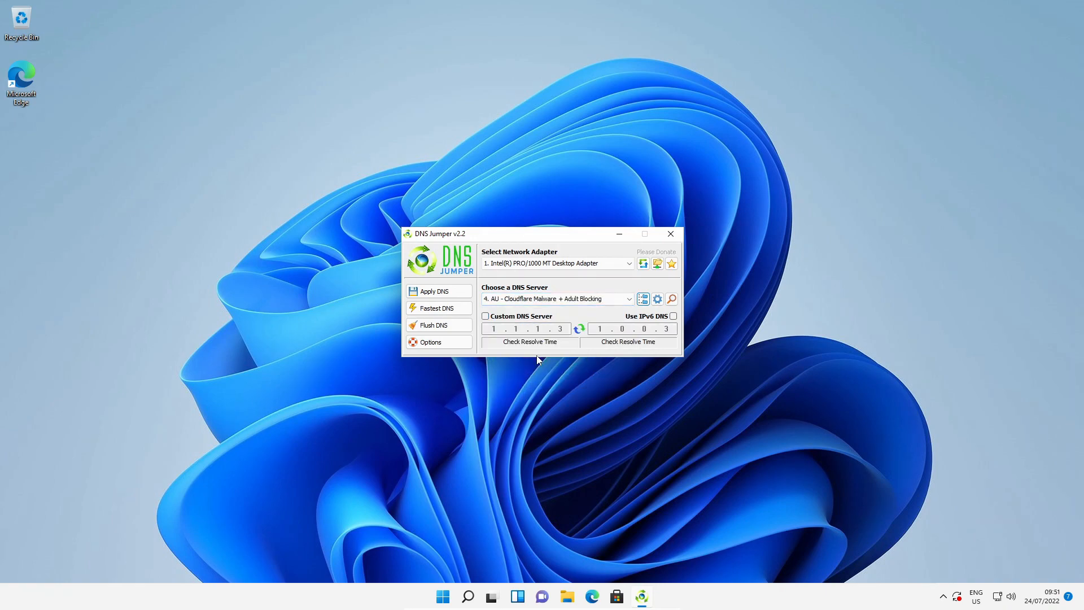
mouse_move(557, 298)
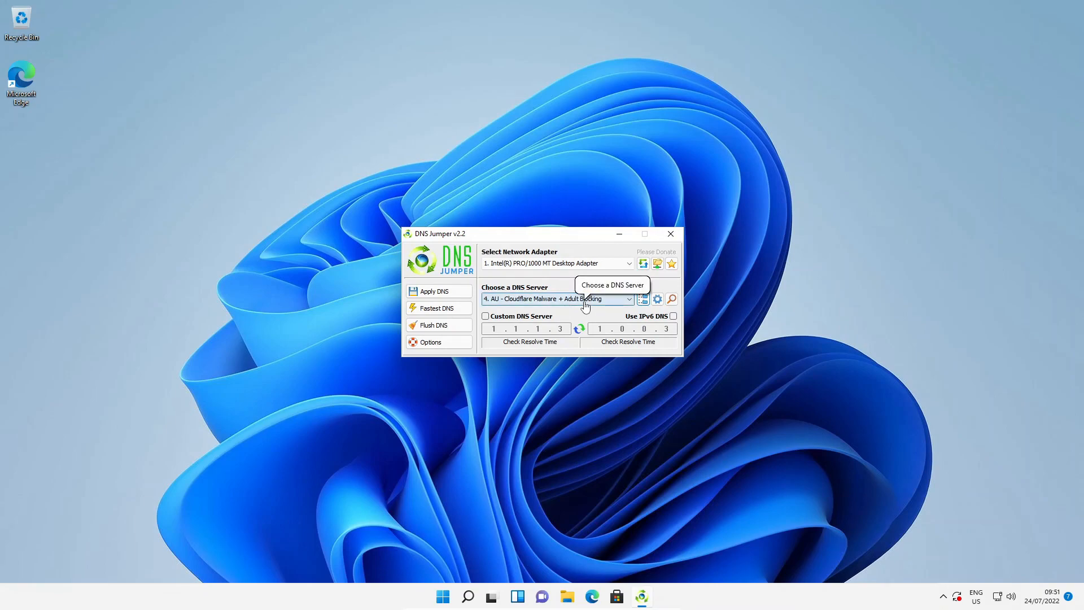